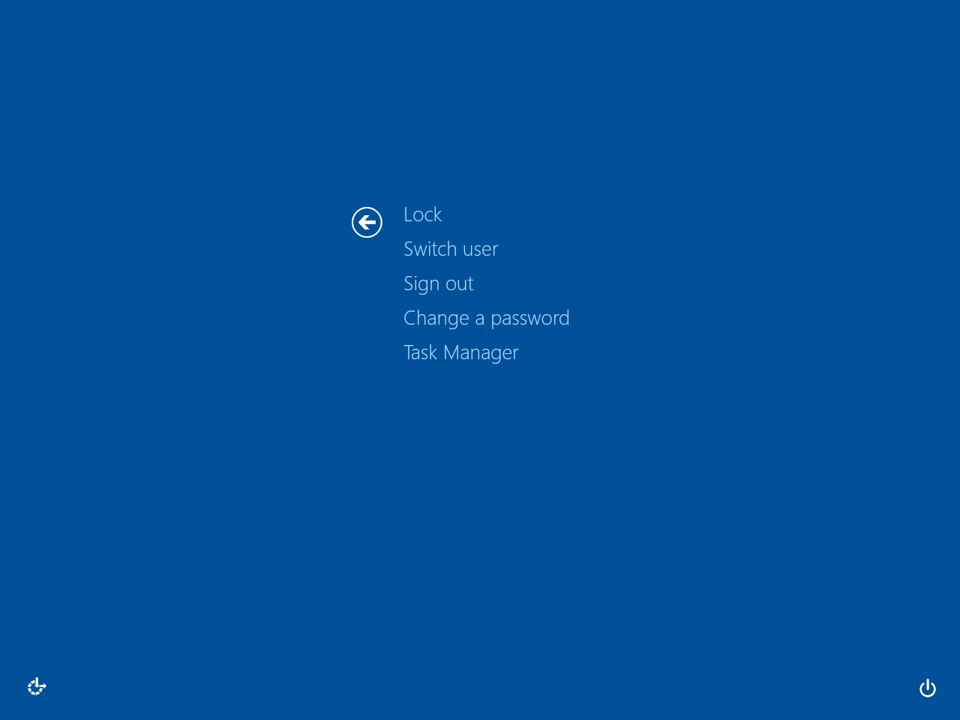
Step: Launch Task Manager from the Windows security screen
{"action": "left_click", "coordinate": [460, 352]}
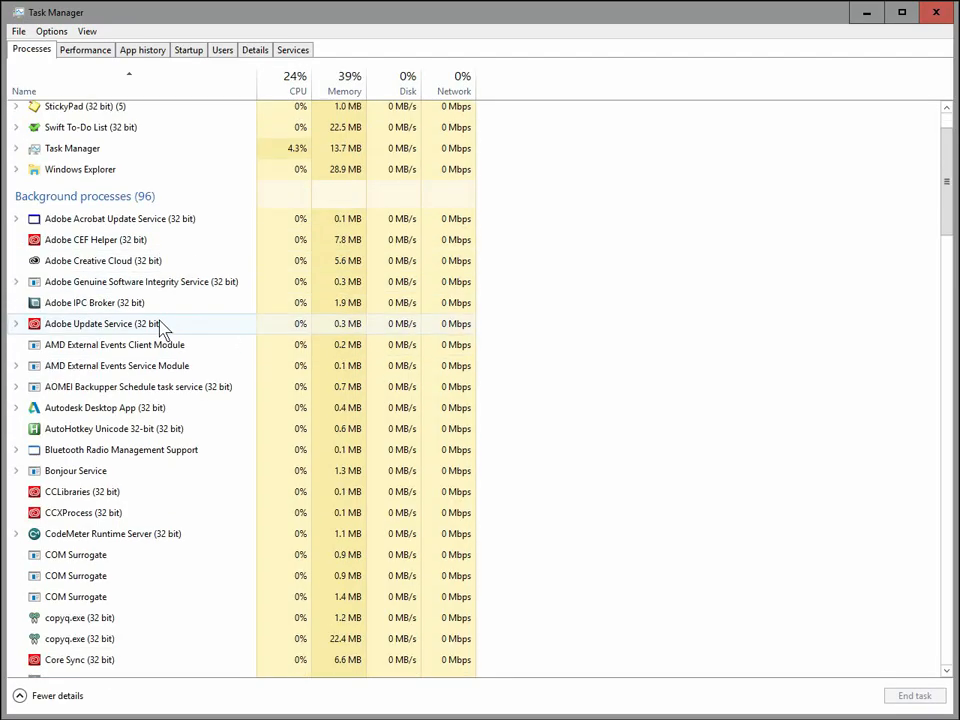
Step: End the remaining Google Chrome background processes in Task Manager
{"action": "scroll", "scroll_direction": "down", "scroll_amount": 3}
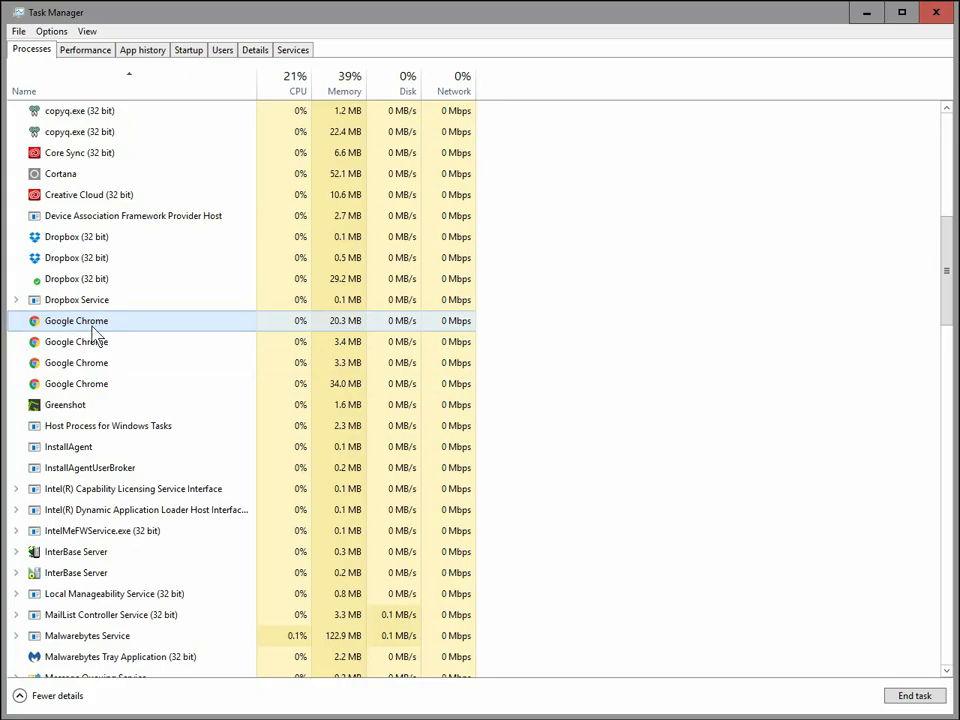
{"action": "mouse_move", "coordinate": [828, 672]}
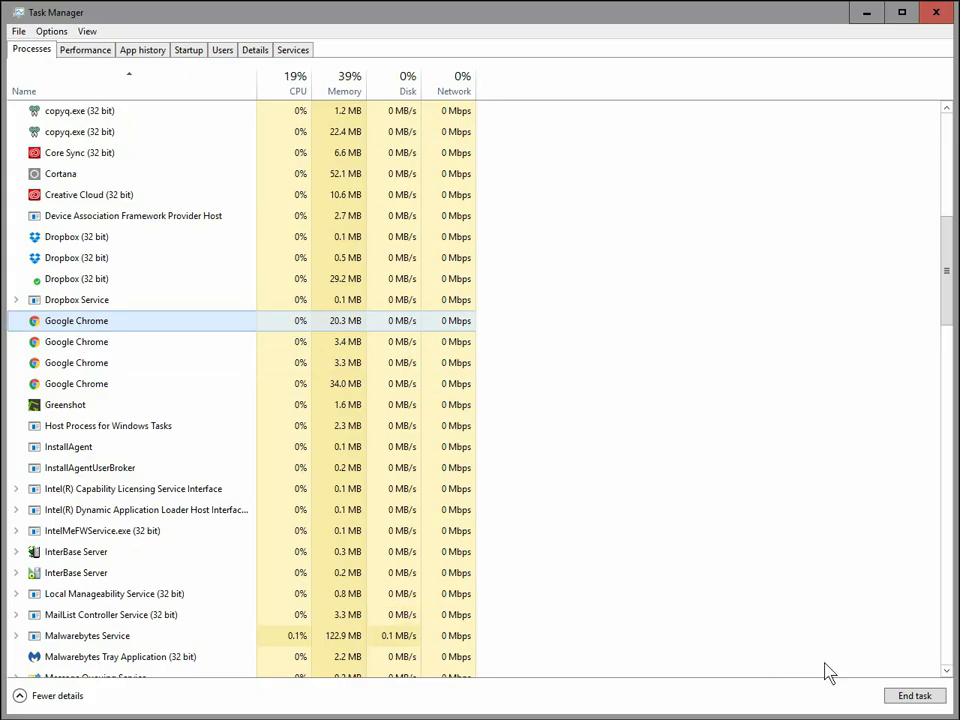
{"action": "mouse_move", "coordinate": [916, 696]}
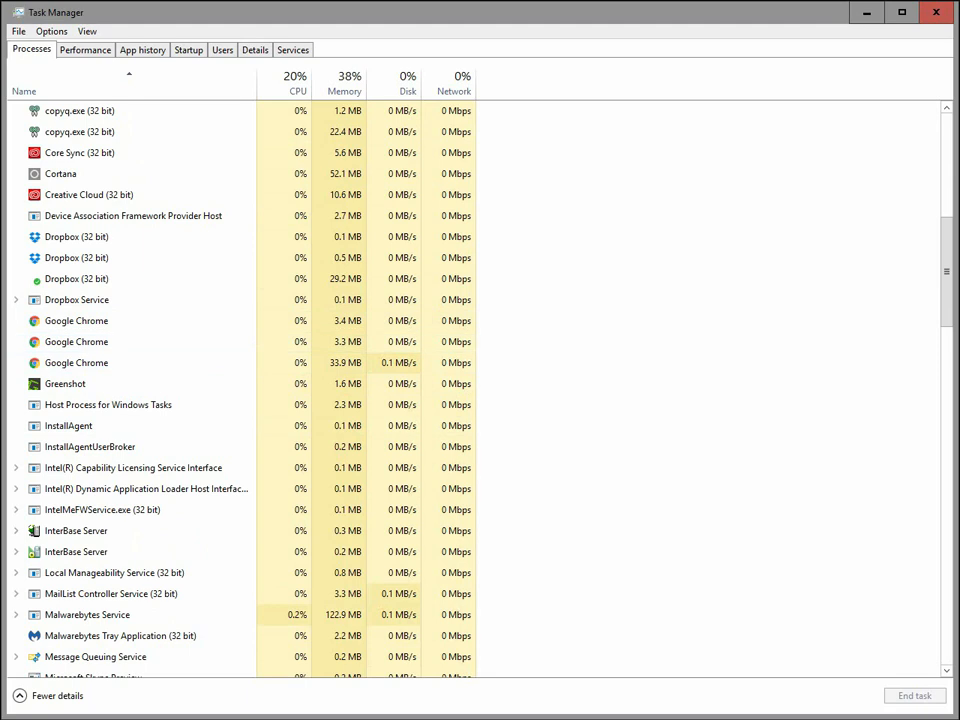
{"action": "left_click", "coordinate": [76, 320]}
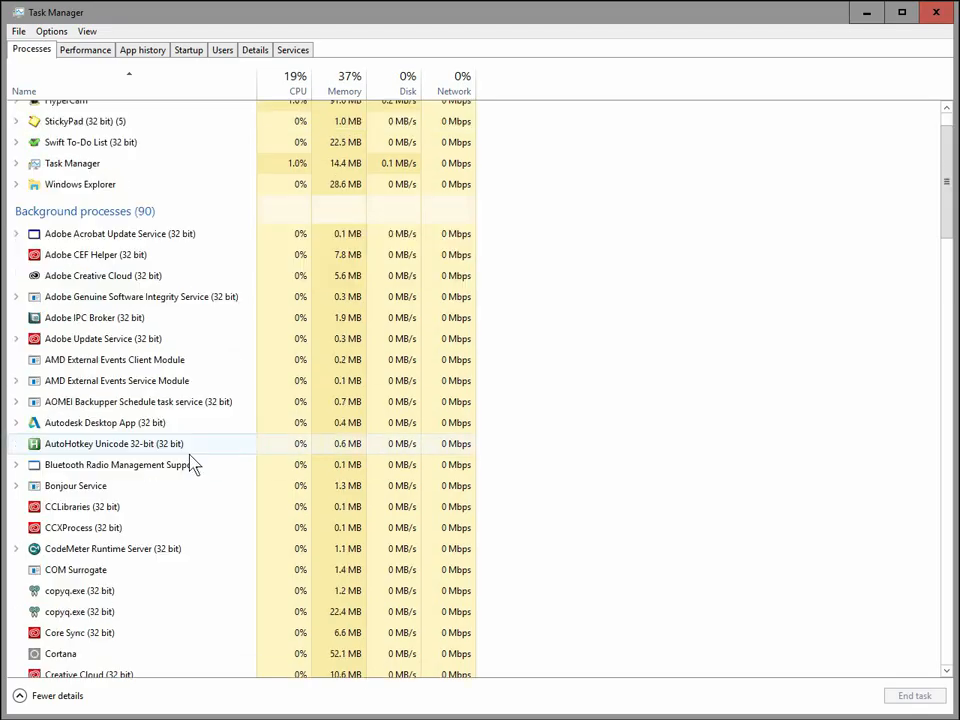
{"action": "scroll", "scroll_direction": "down", "scroll_amount": 3}
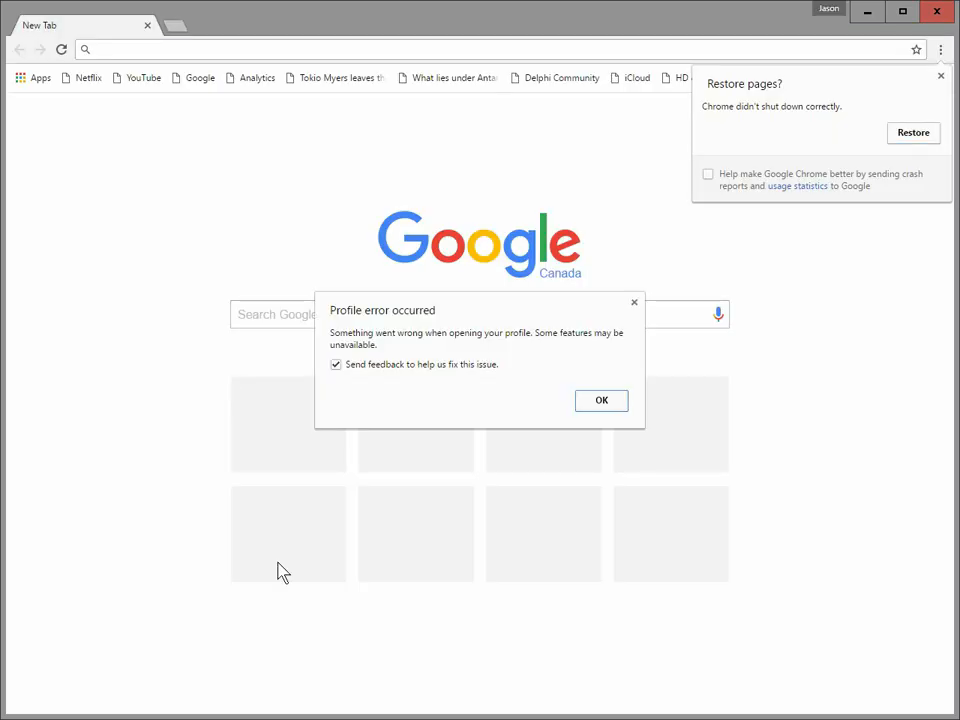
{"action": "mouse_move", "coordinate": [400, 384]}
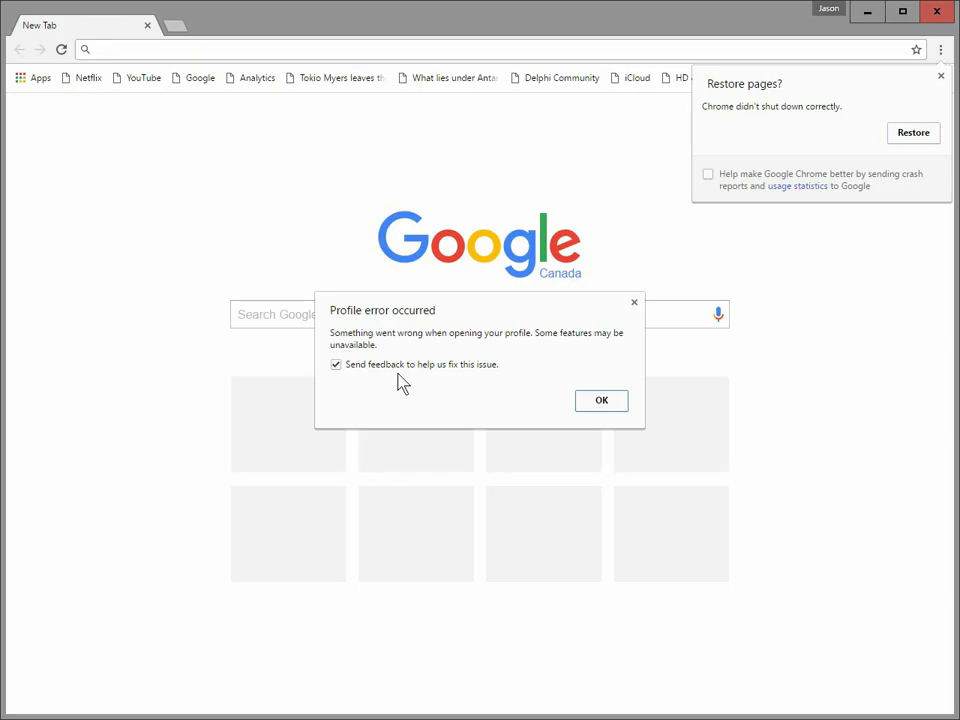
{"action": "mouse_move", "coordinate": [418, 318]}
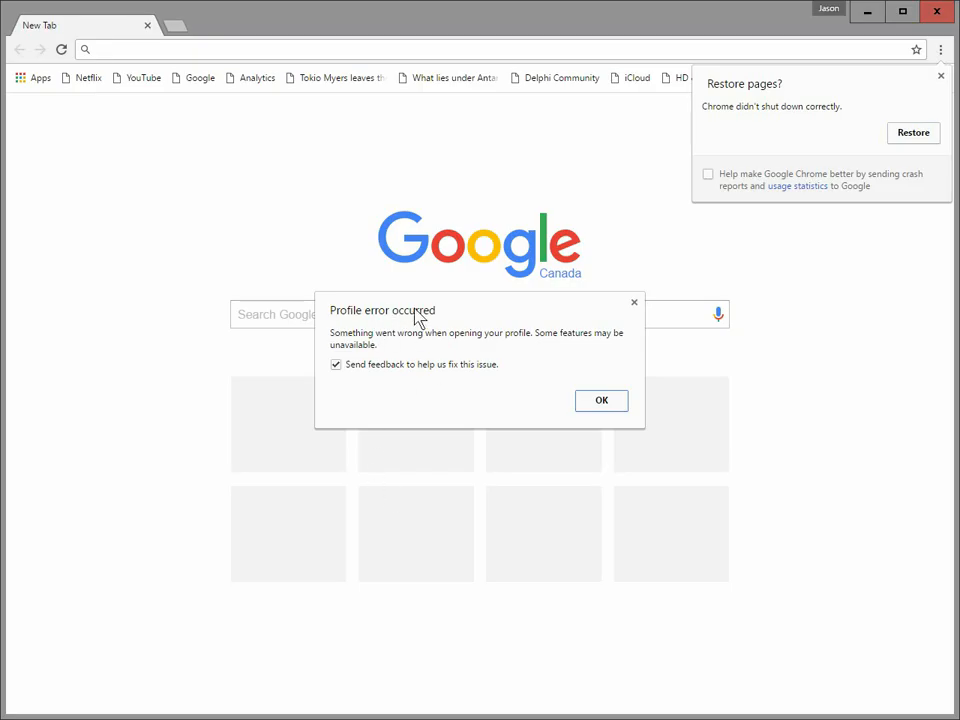
{"action": "mouse_move", "coordinate": [428, 318]}
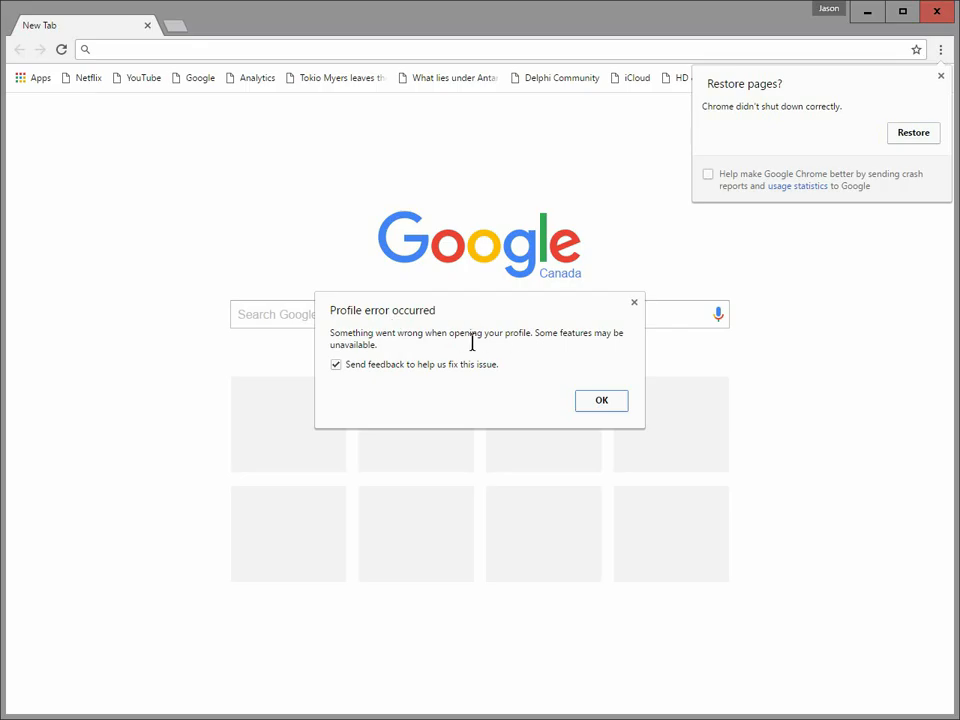
{"action": "mouse_move", "coordinate": [368, 362]}
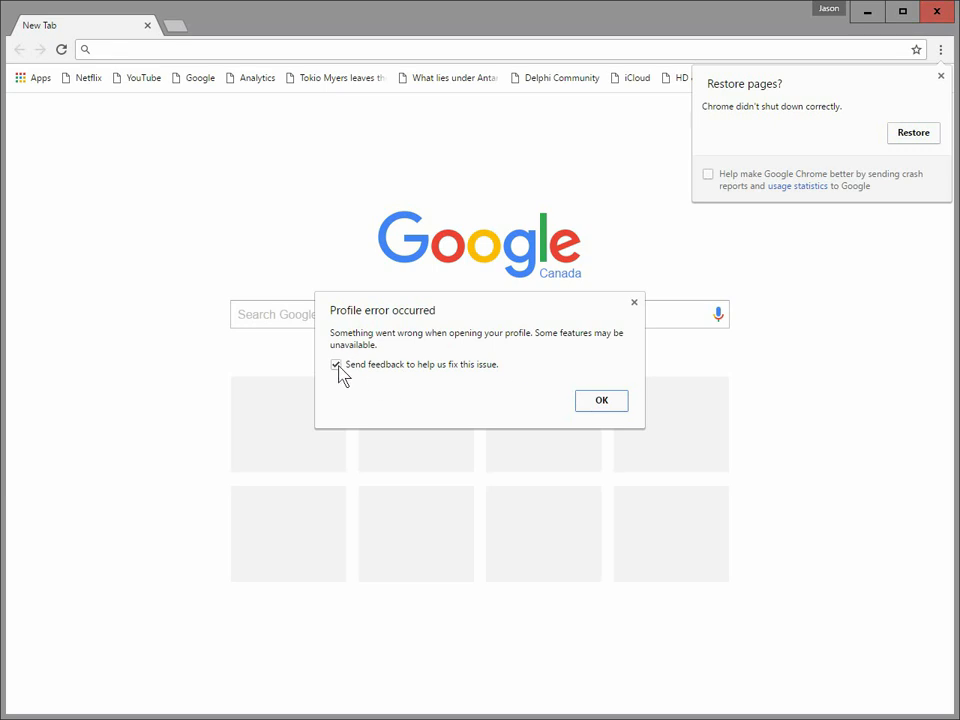
Step: Uncheck 'Send feedback' in the 'Profile error occurred' dialog
{"action": "left_click", "coordinate": [600, 400]}
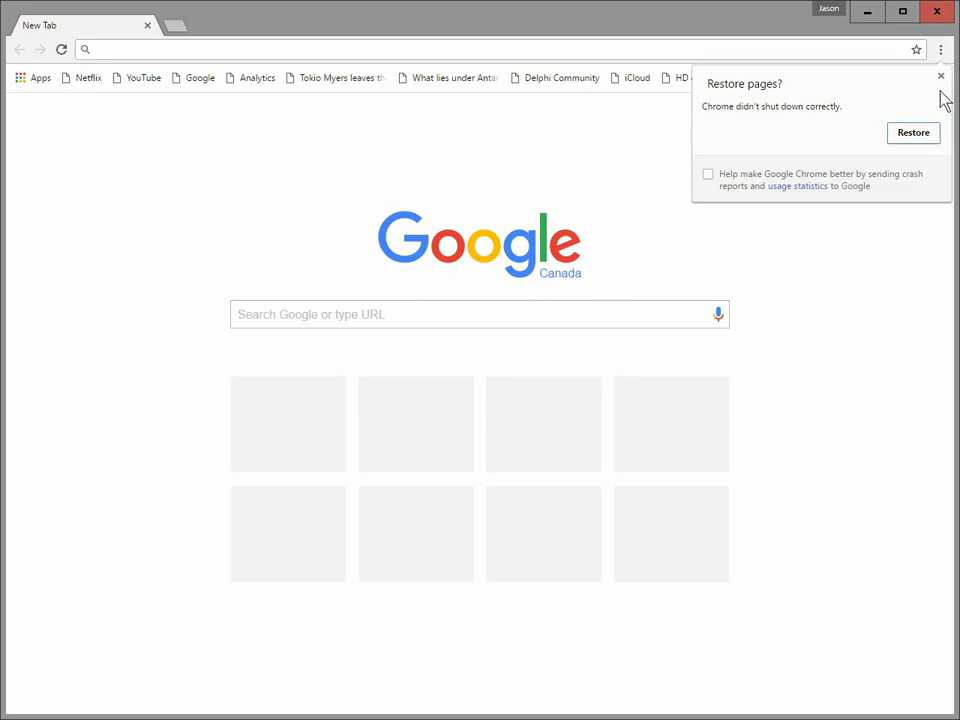
Step: Dismiss the 'Restore pages?' bubble and go to Chrome Settings via the three-dot menu
{"action": "left_click", "coordinate": [940, 76]}
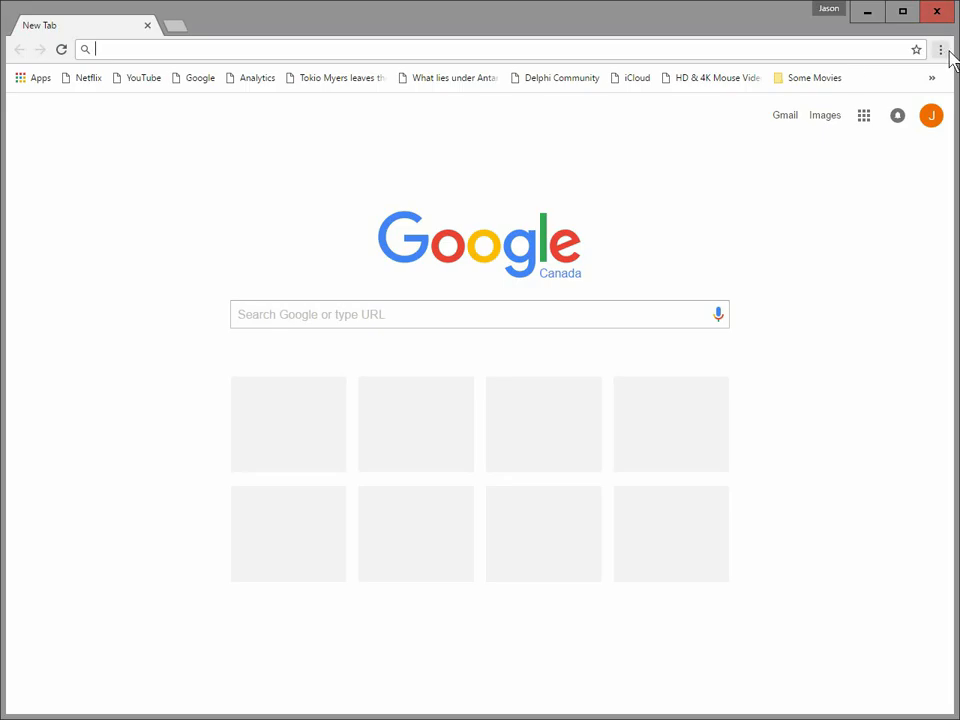
{"action": "left_click", "coordinate": [940, 50]}
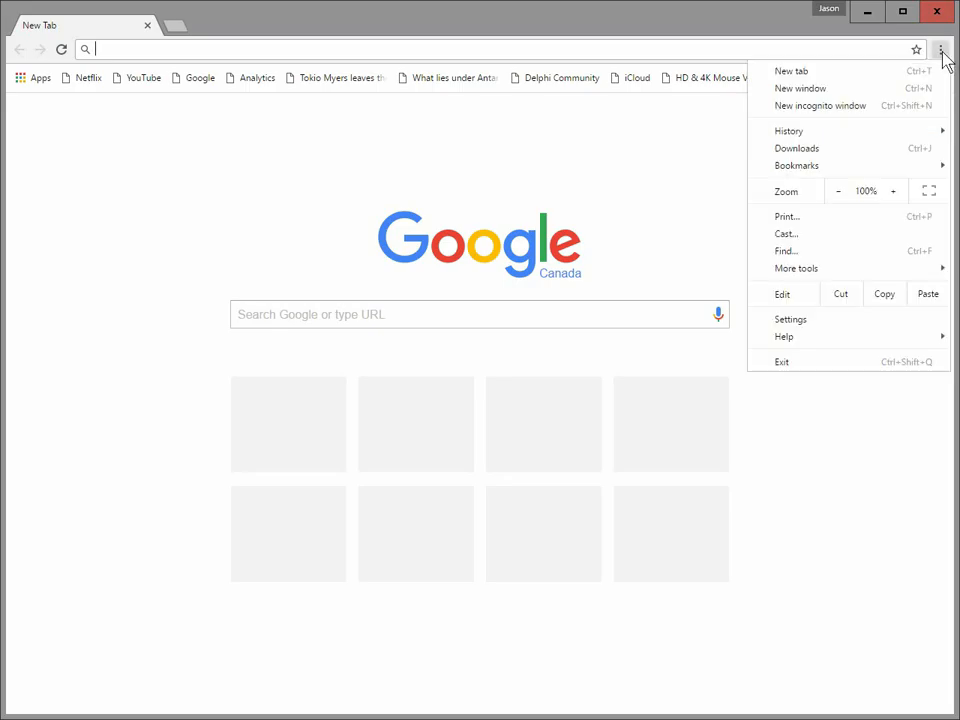
{"action": "mouse_move", "coordinate": [792, 70]}
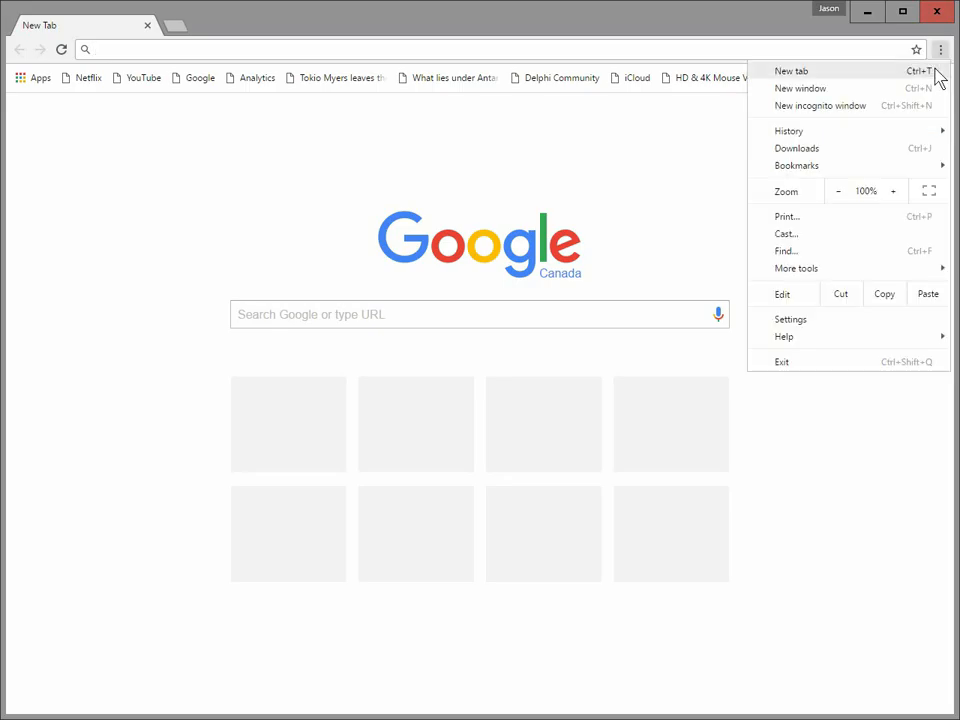
{"action": "left_click", "coordinate": [790, 320]}
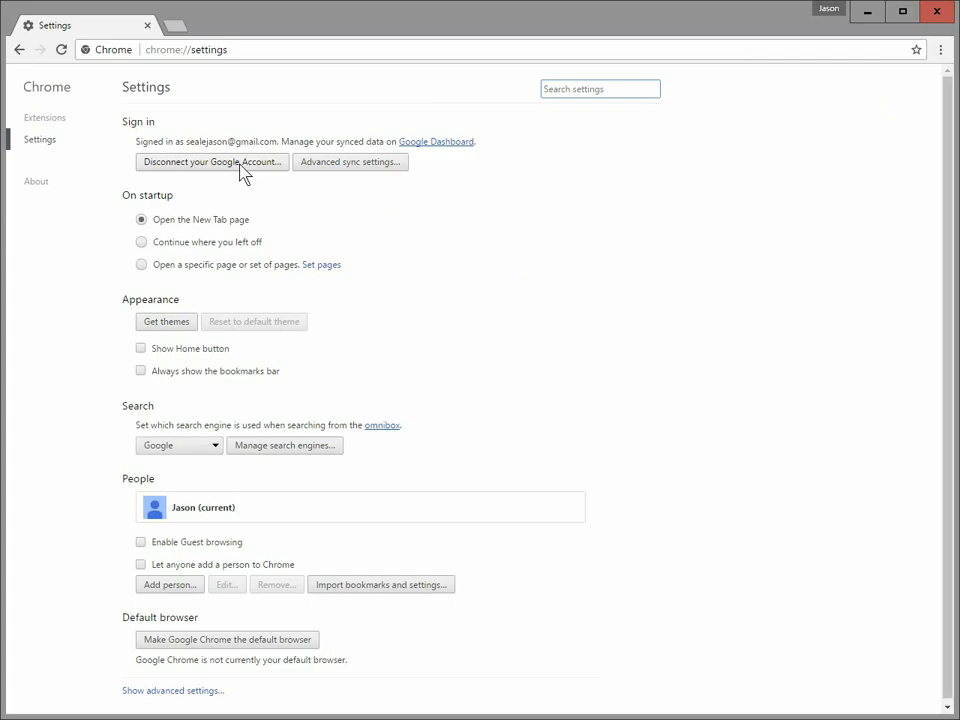
Step: Disconnect the Google account and confirm Sign Out
{"action": "left_click", "coordinate": [212, 162]}
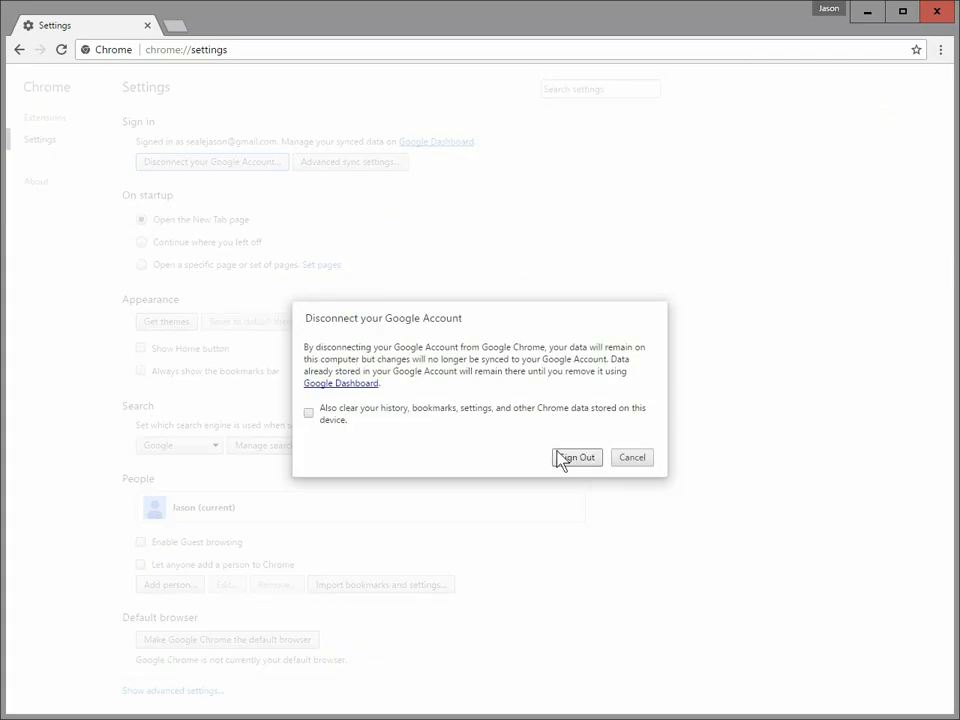
{"action": "left_click", "coordinate": [576, 456]}
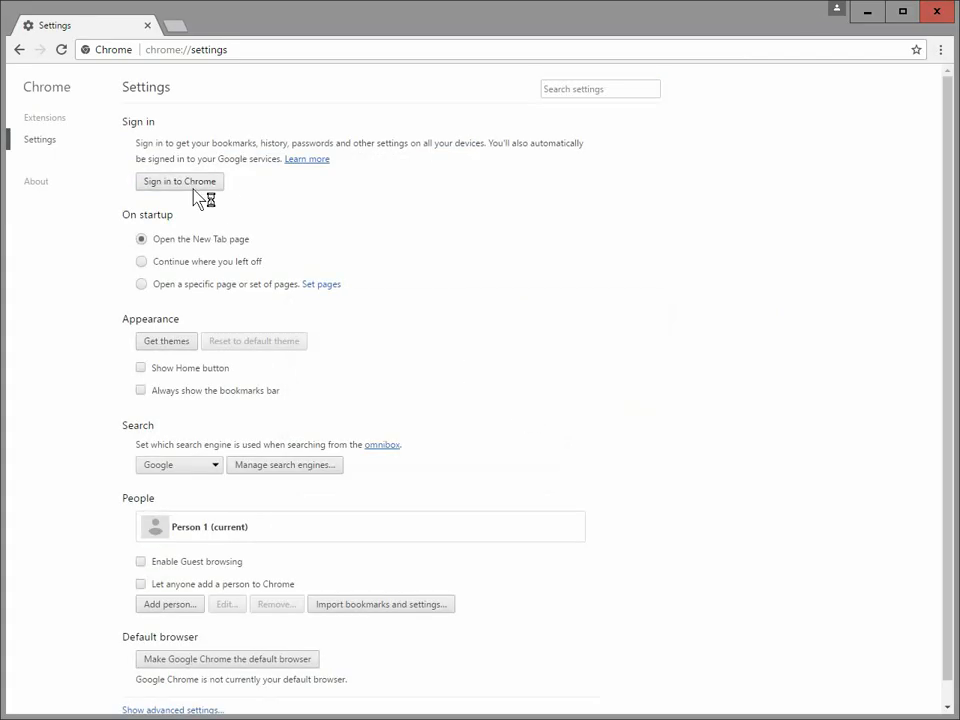
{"action": "mouse_move", "coordinate": [190, 190]}
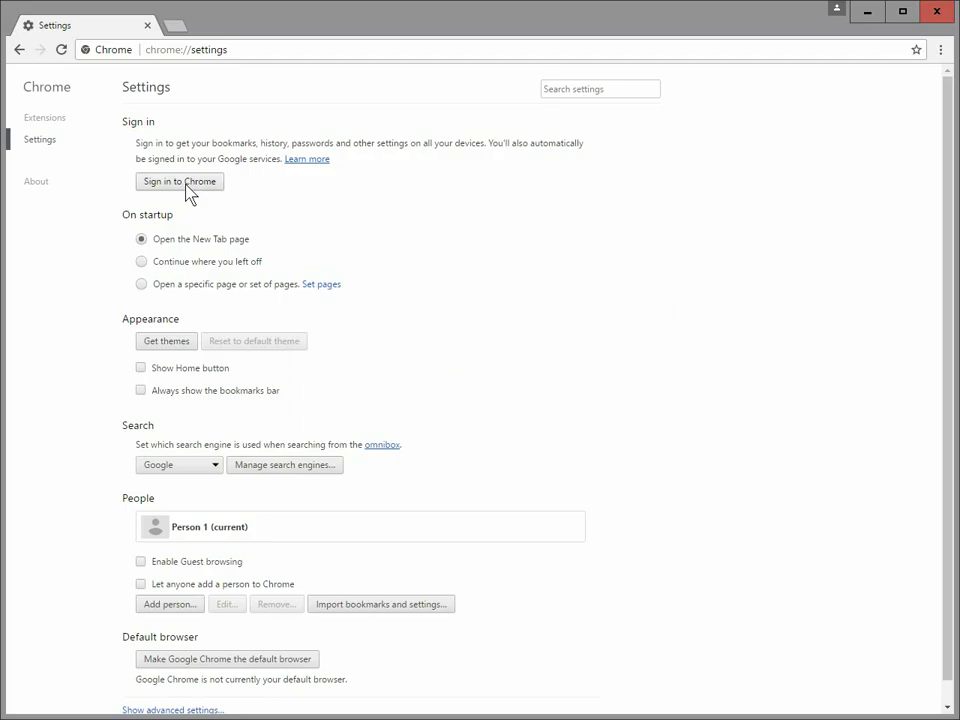
{"action": "mouse_move", "coordinate": [192, 196]}
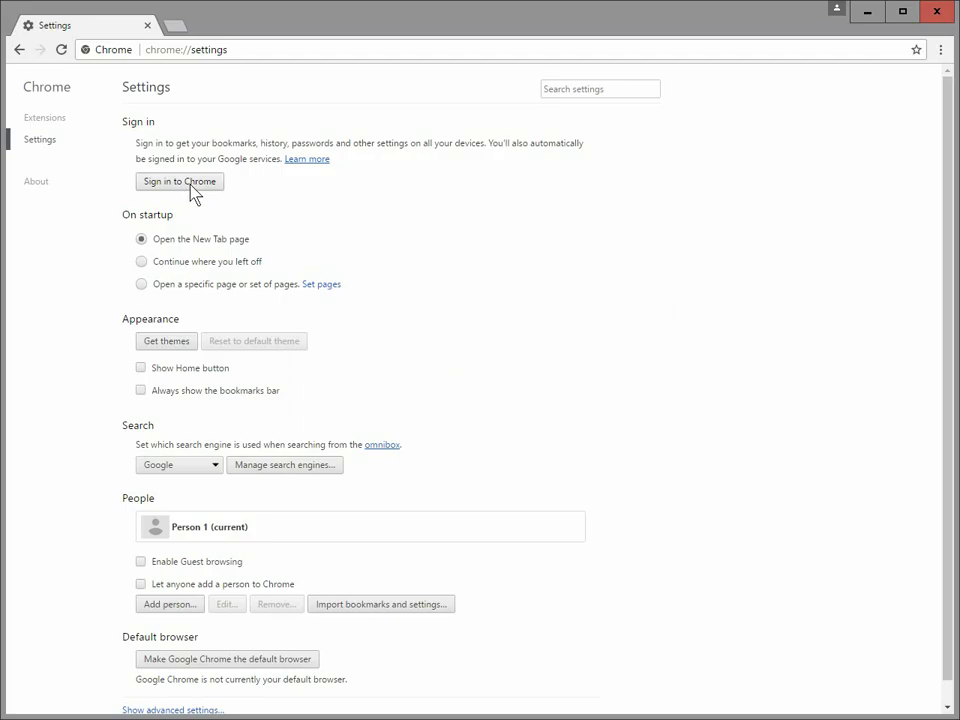
{"action": "left_click", "coordinate": [180, 180]}
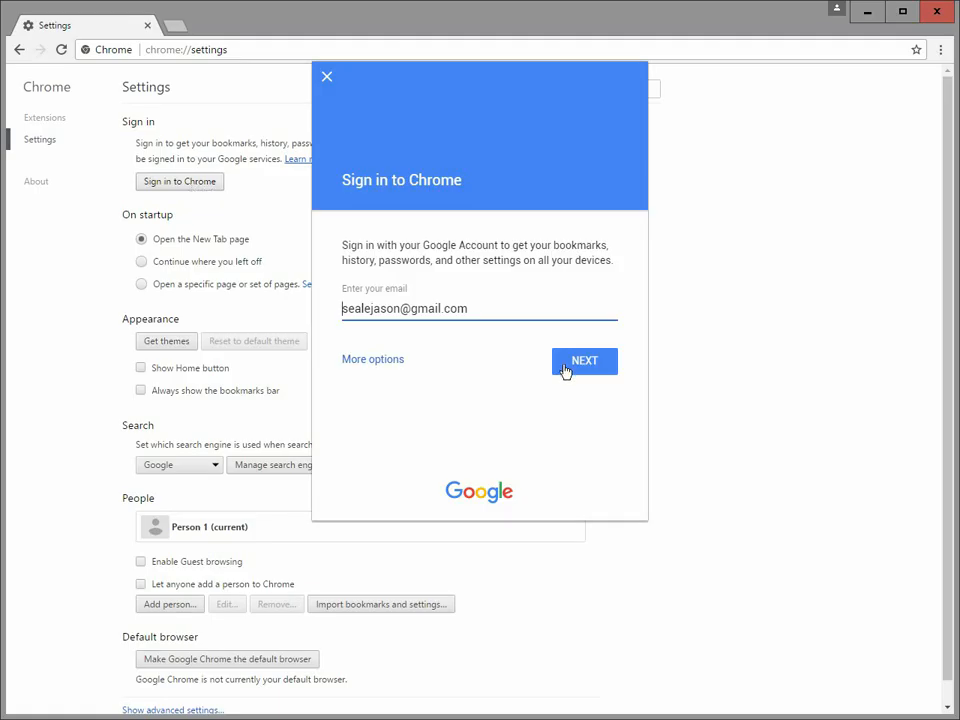
{"action": "mouse_move", "coordinate": [484, 330]}
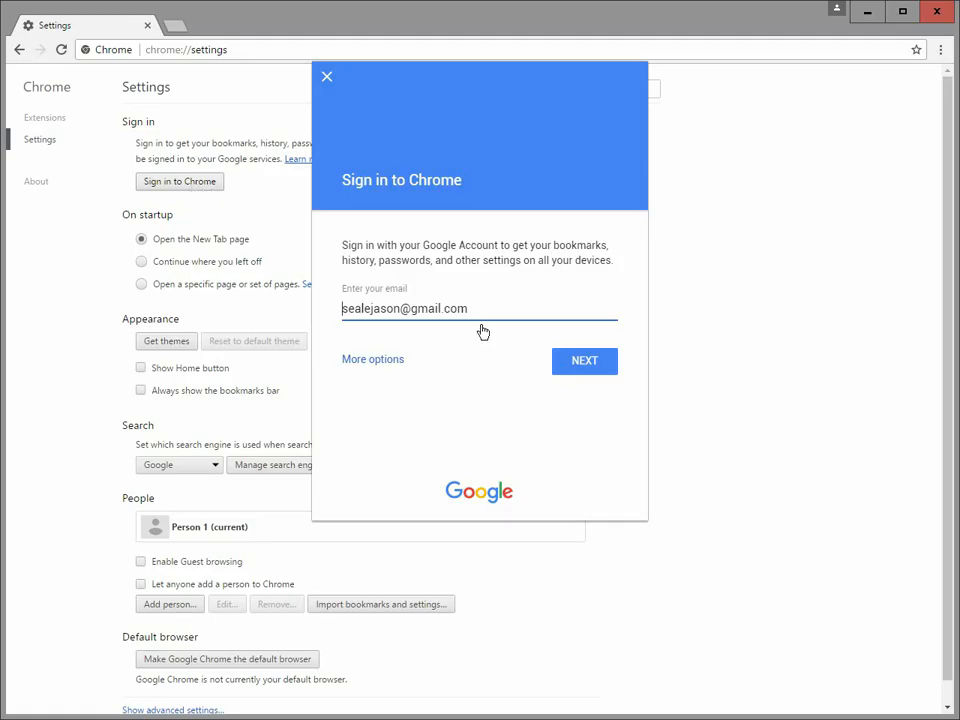
{"action": "mouse_move", "coordinate": [584, 360]}
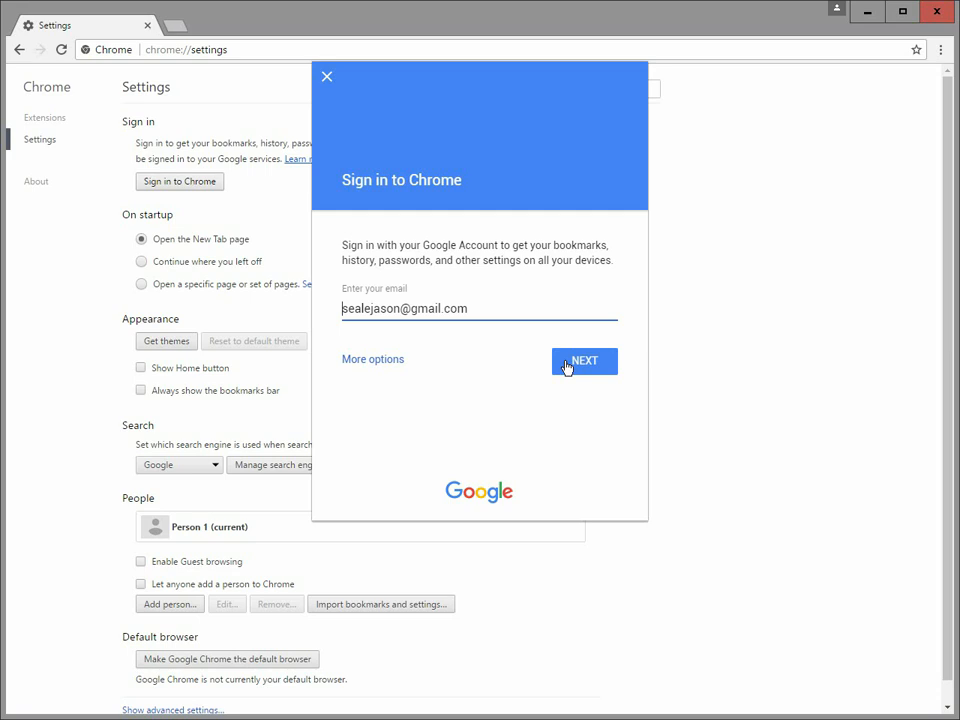
{"action": "mouse_move", "coordinate": [358, 96]}
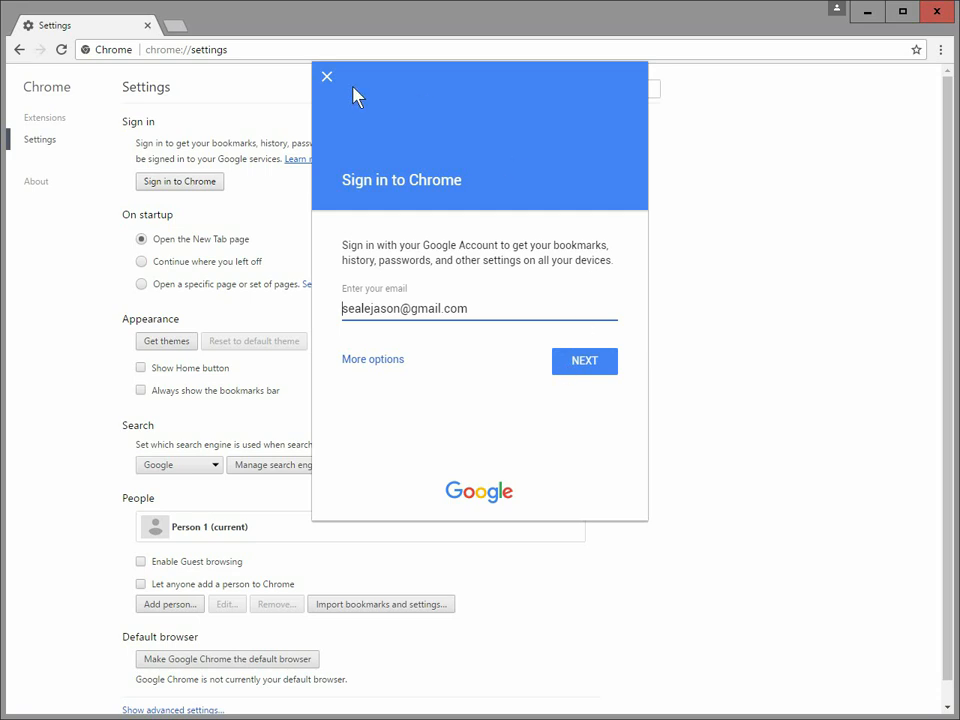
{"action": "left_click", "coordinate": [328, 76]}
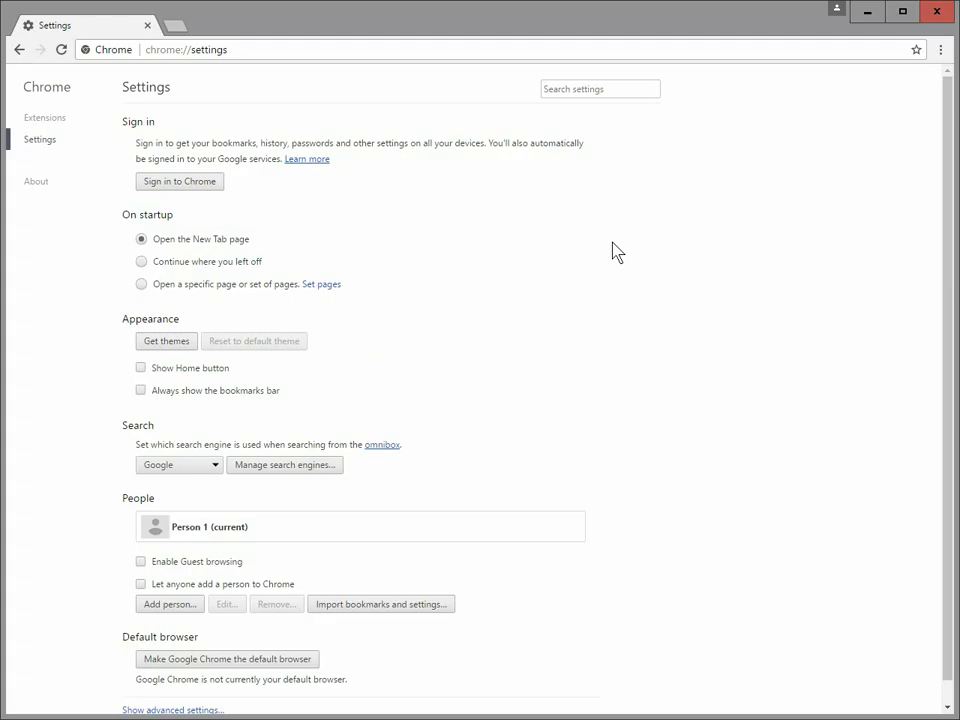
{"action": "mouse_move", "coordinate": [696, 208]}
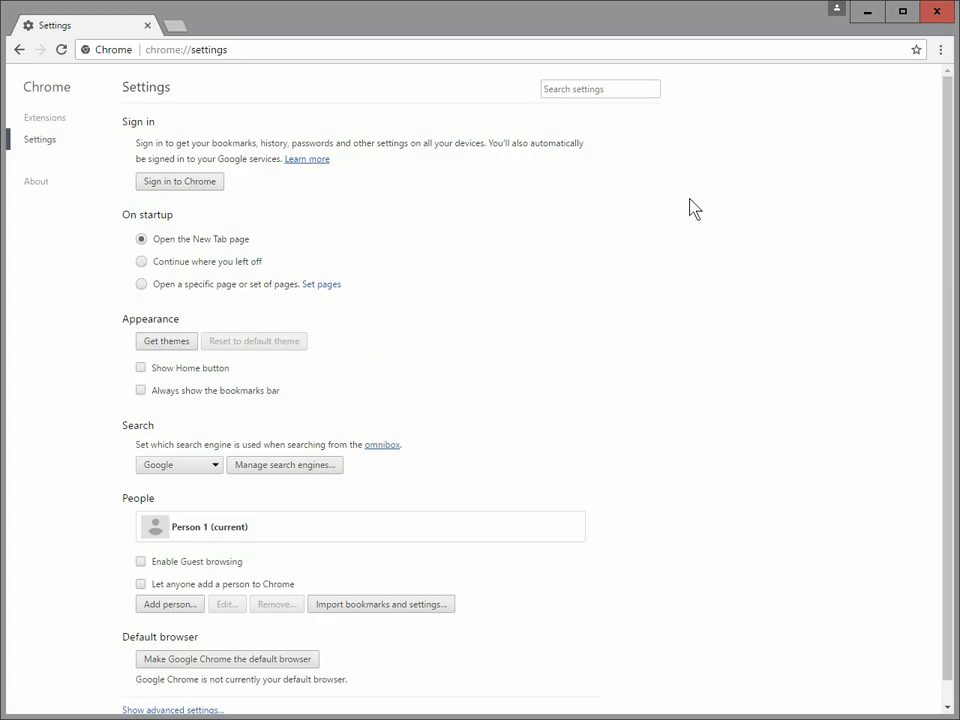
{"action": "mouse_move", "coordinate": [936, 12]}
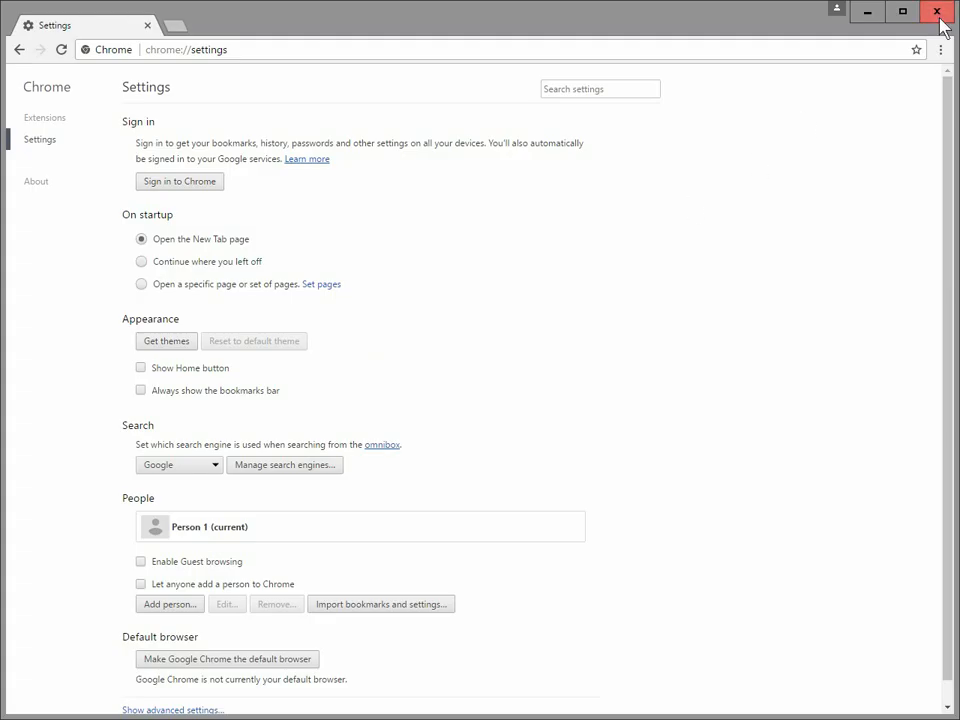
{"action": "mouse_move", "coordinate": [936, 12]}
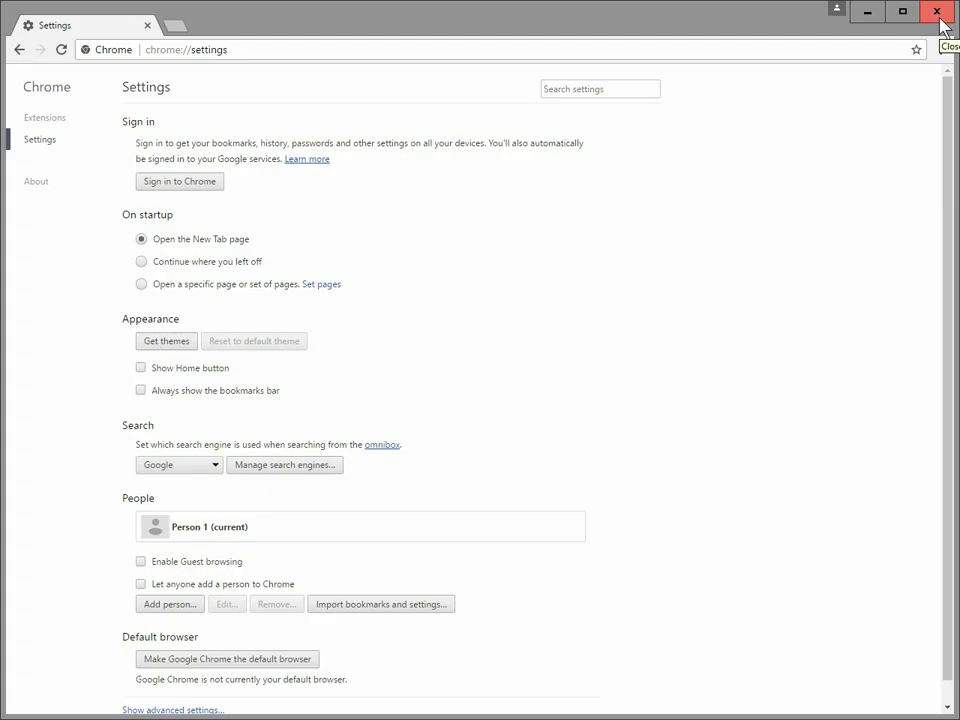
Step: Close the Chrome window from its title bar
{"action": "left_click", "coordinate": [936, 12]}
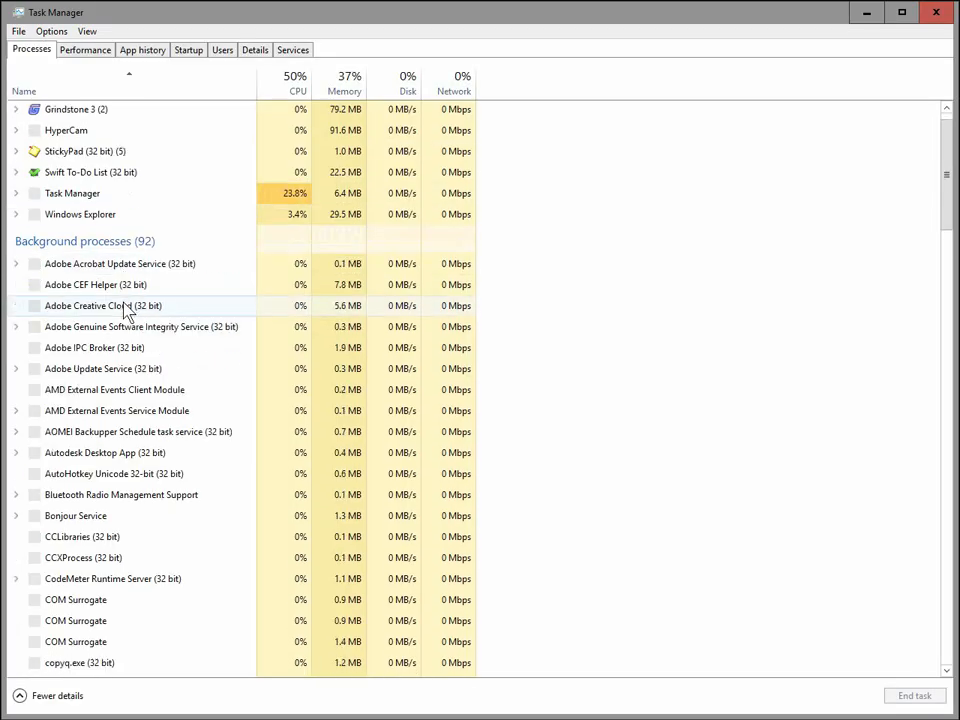
{"action": "scroll", "scroll_direction": "down", "scroll_amount": 3}
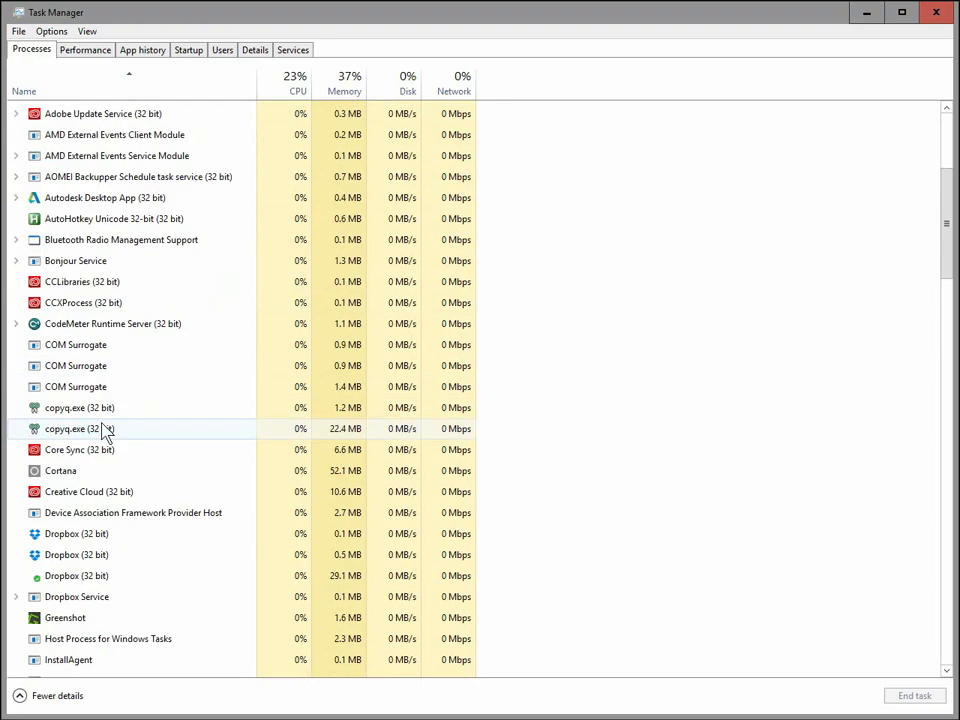
{"action": "scroll", "scroll_direction": "down", "scroll_amount": 3}
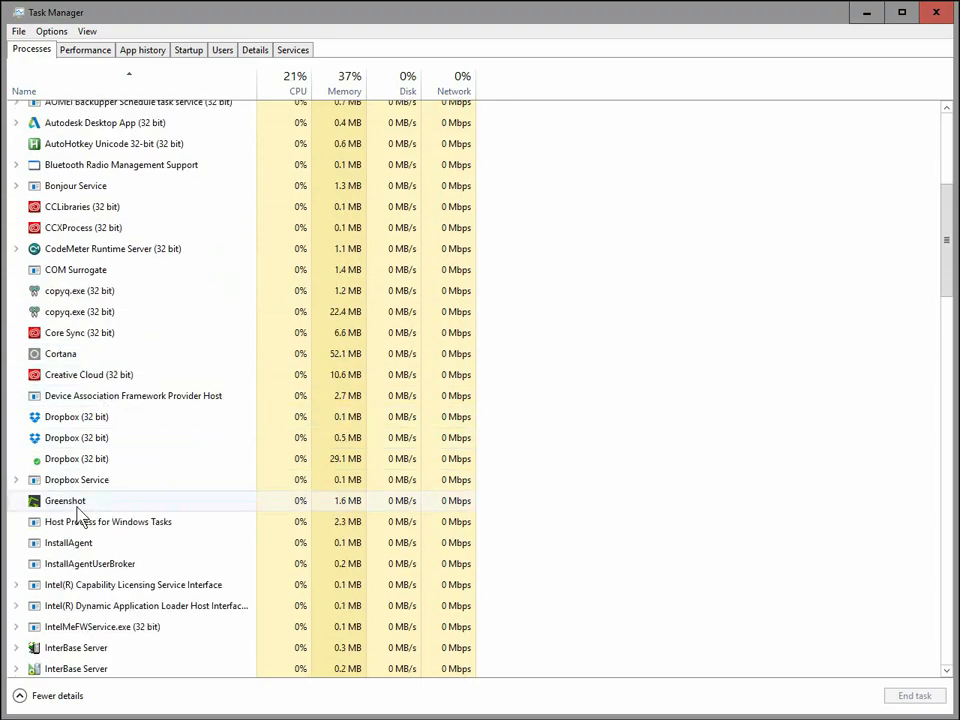
{"action": "scroll", "scroll_direction": "down", "scroll_amount": 3}
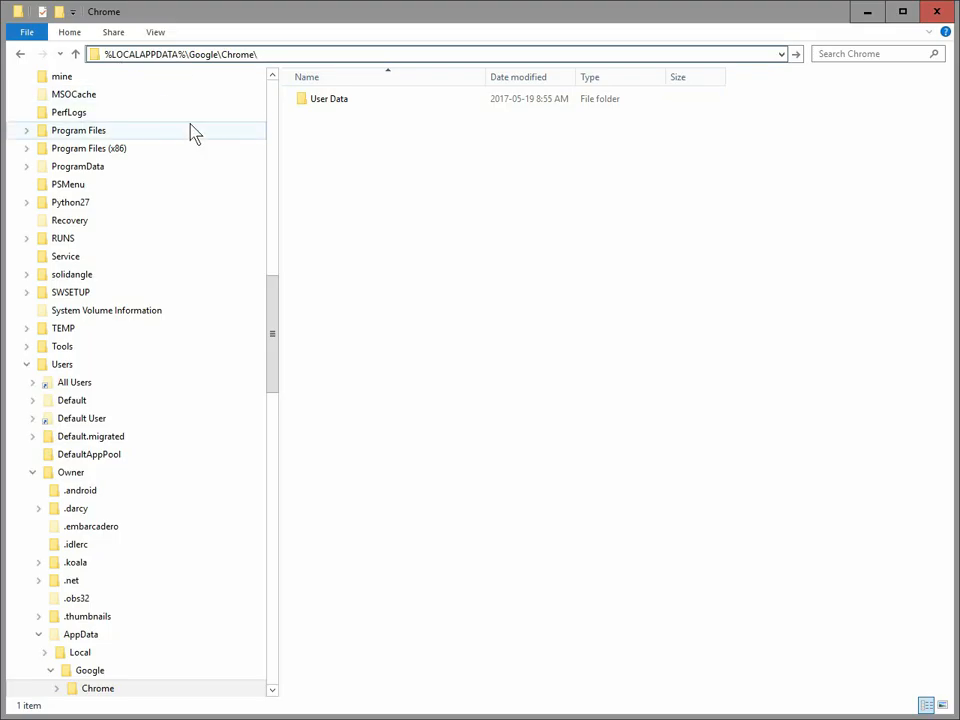
{"action": "mouse_move", "coordinate": [192, 80]}
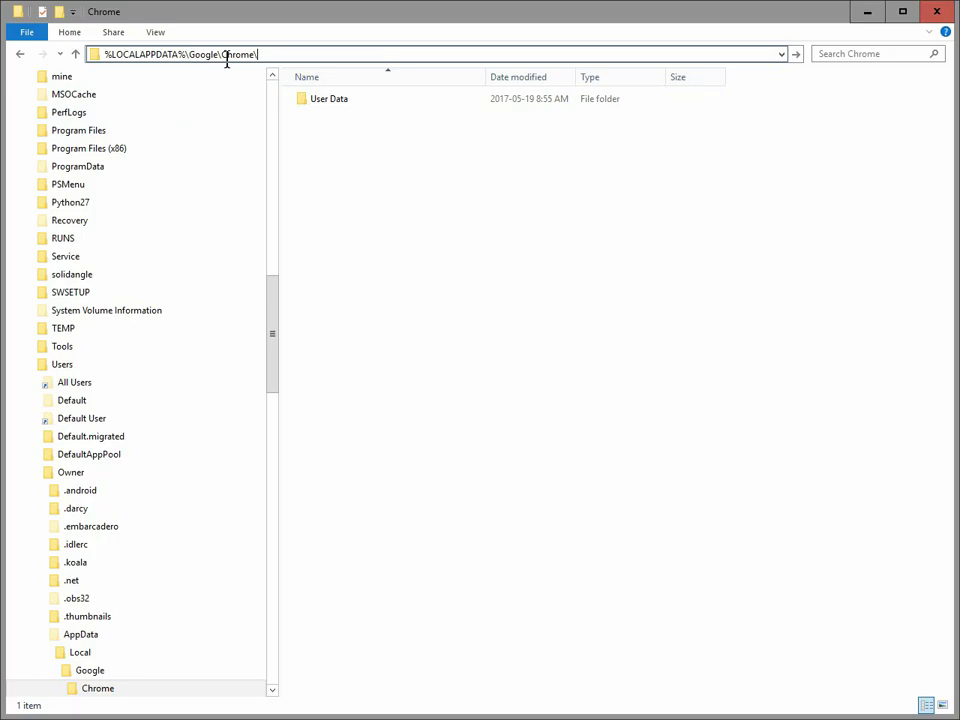
{"action": "mouse_move", "coordinate": [372, 118]}
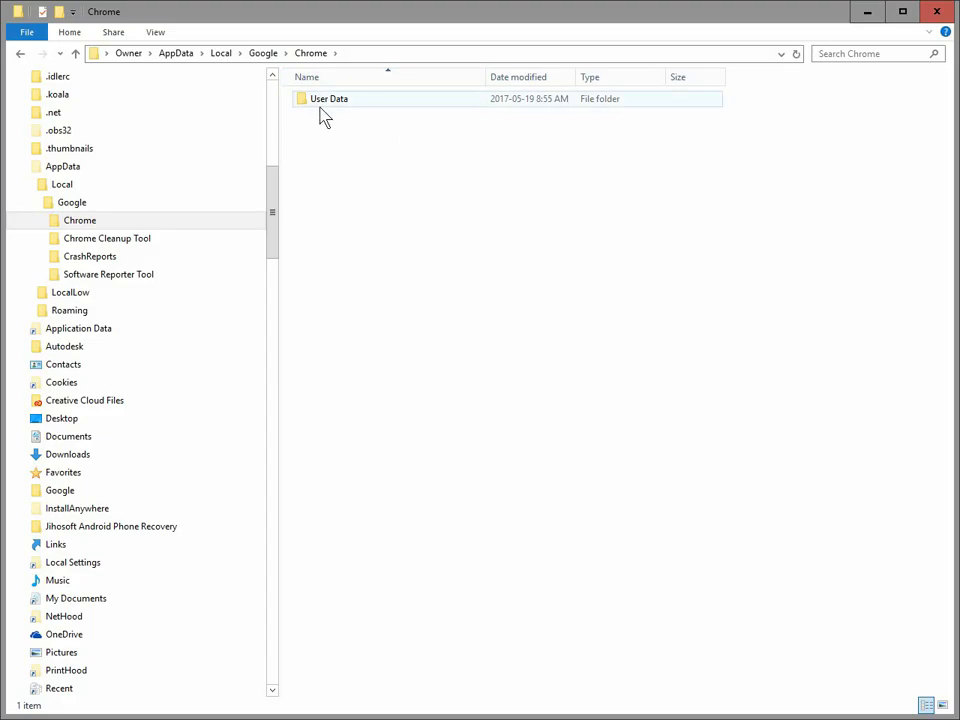
{"action": "mouse_move", "coordinate": [330, 110]}
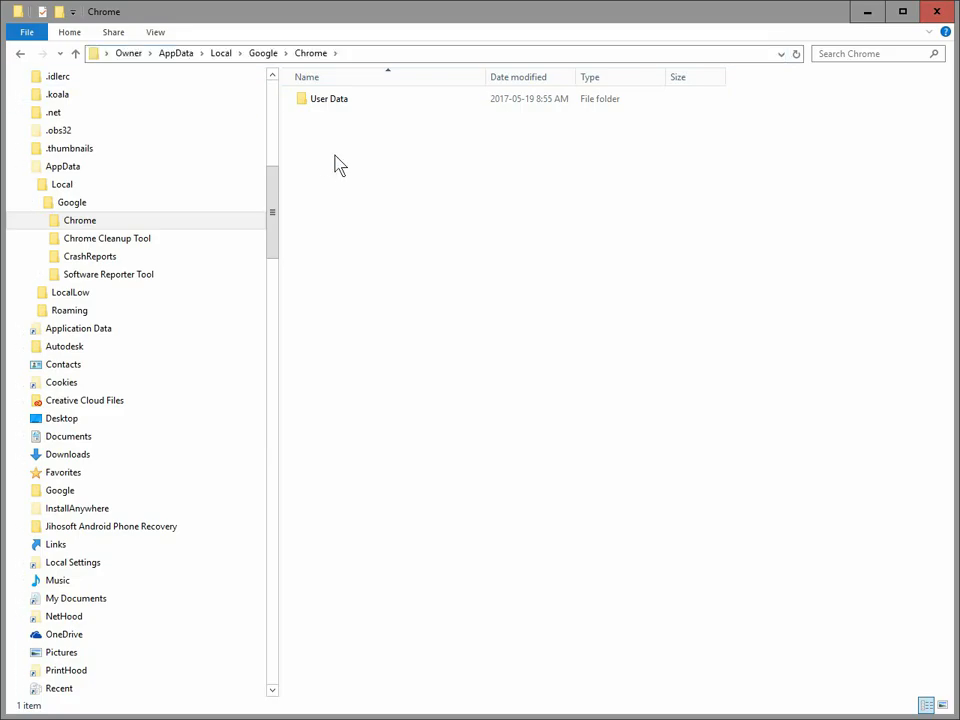
{"action": "mouse_move", "coordinate": [336, 168]}
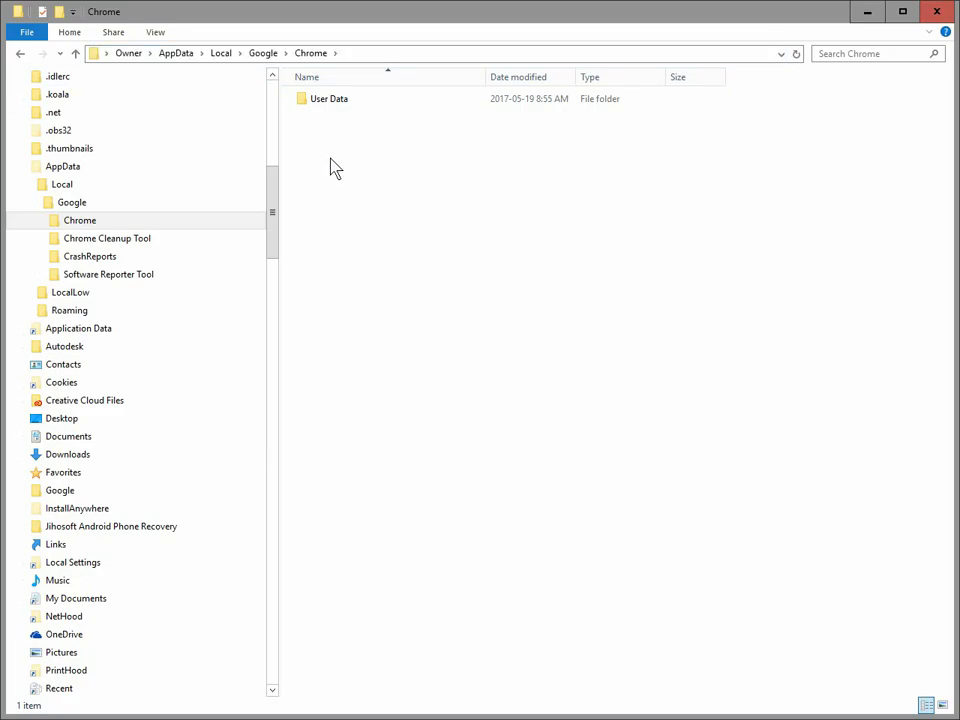
Step: Copy the User Data folder in place as 'User Data - Copy' via Copy here
{"action": "left_click", "coordinate": [330, 98]}
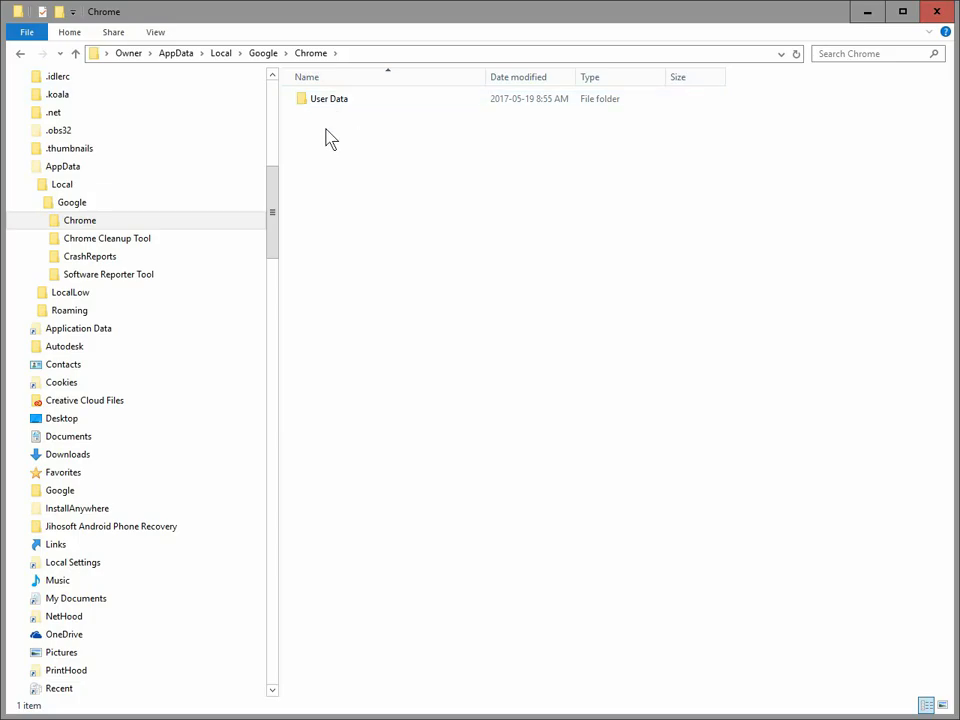
{"action": "left_click", "coordinate": [328, 98]}
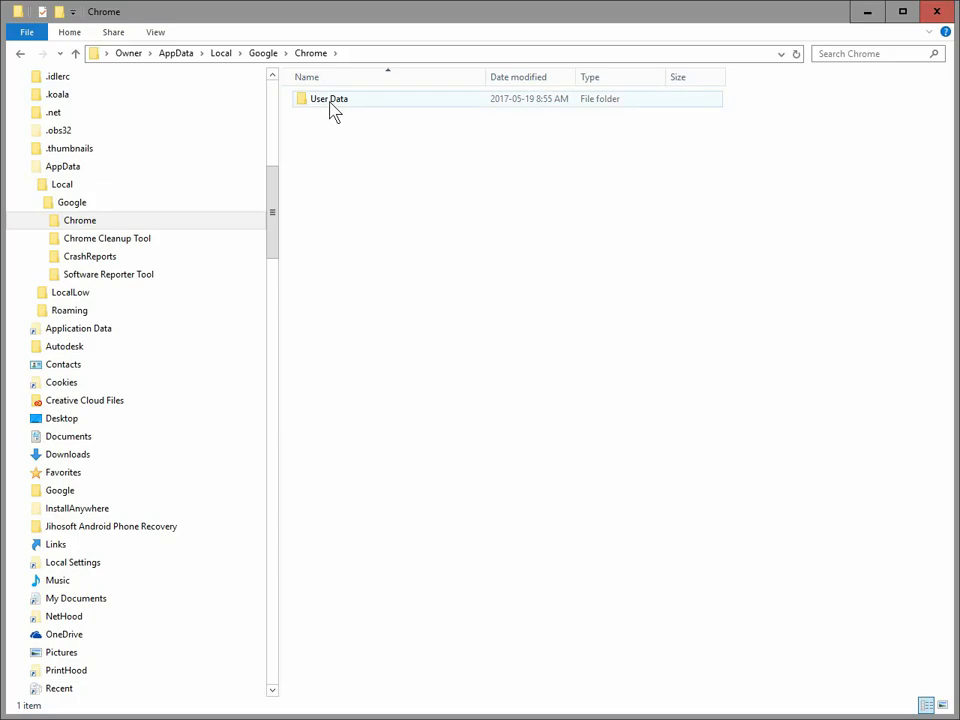
{"action": "left_click", "coordinate": [328, 98]}
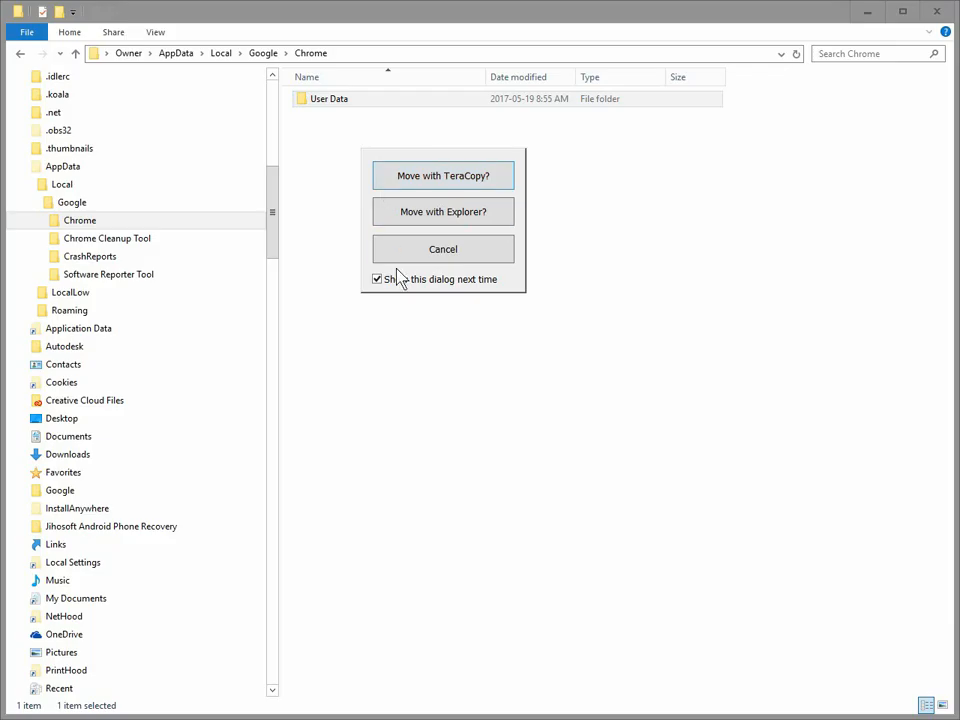
{"action": "mouse_move", "coordinate": [442, 212]}
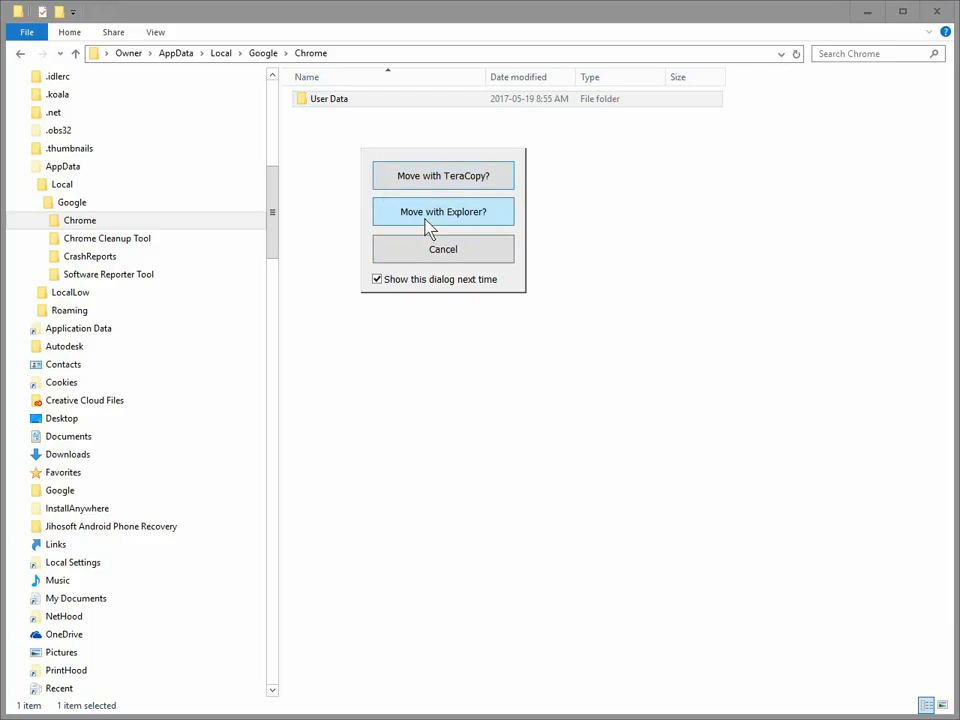
{"action": "mouse_move", "coordinate": [432, 218]}
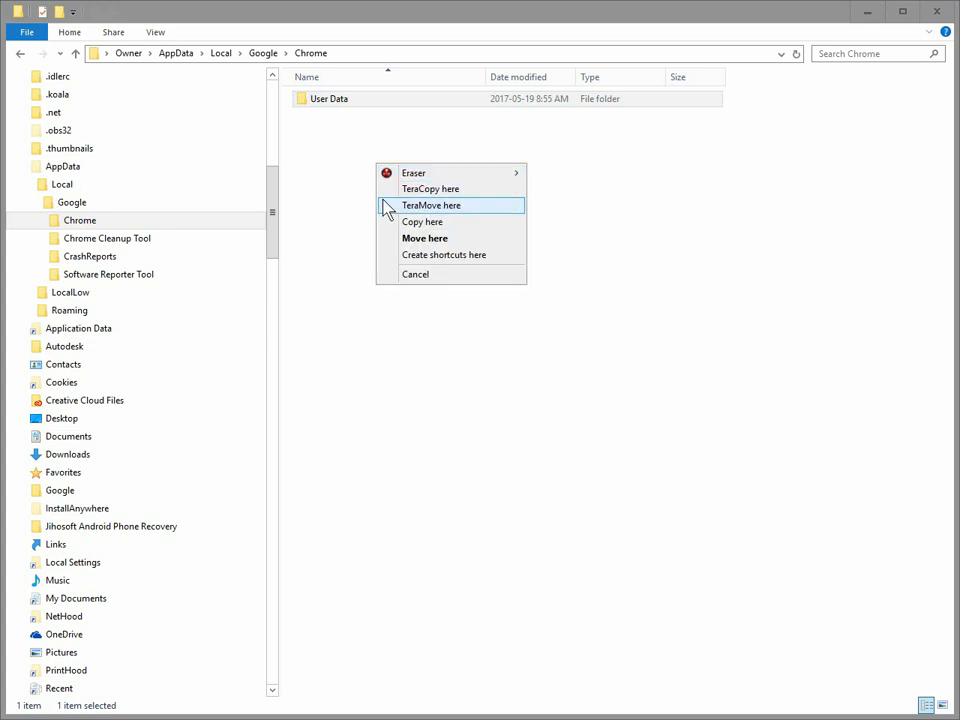
{"action": "mouse_move", "coordinate": [428, 252]}
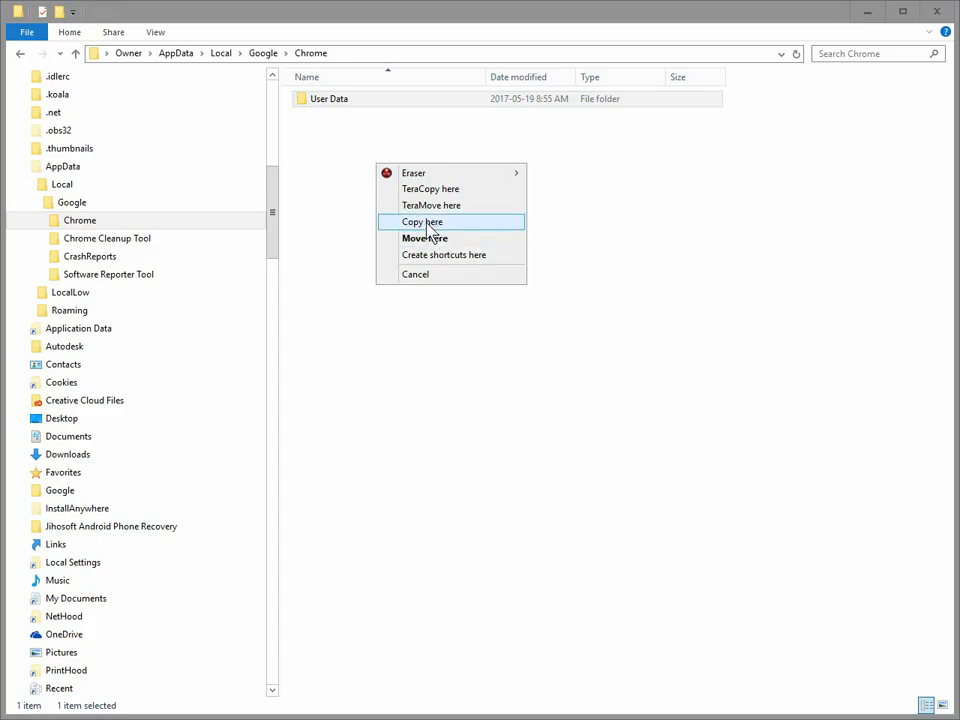
{"action": "left_click", "coordinate": [422, 220]}
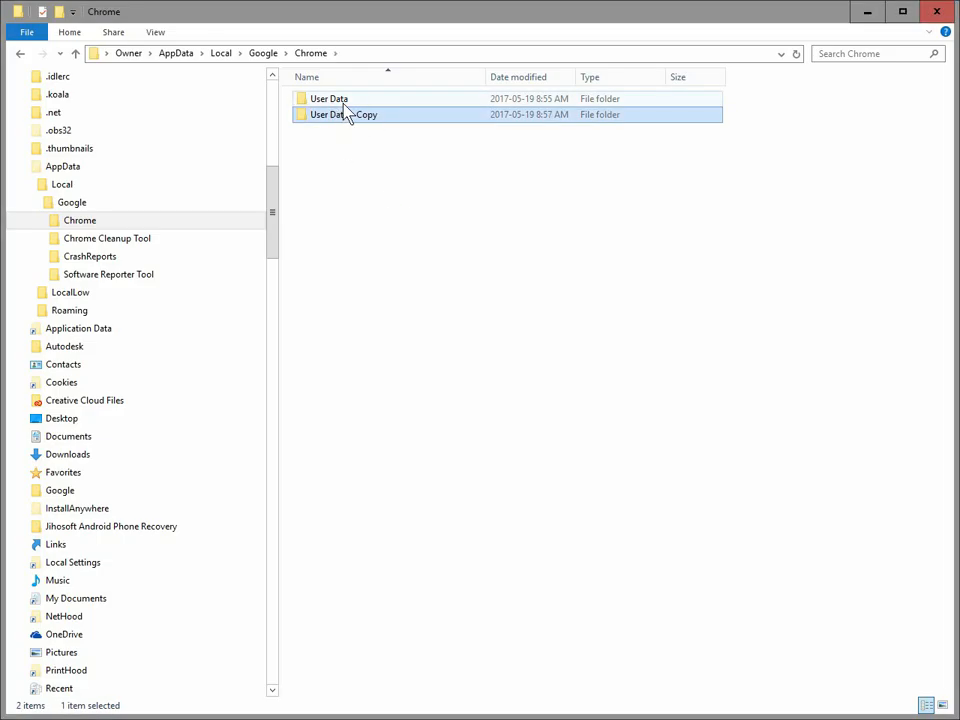
Step: Start renaming the original User Data folder via its context menu Rename command
{"action": "left_click", "coordinate": [328, 98]}
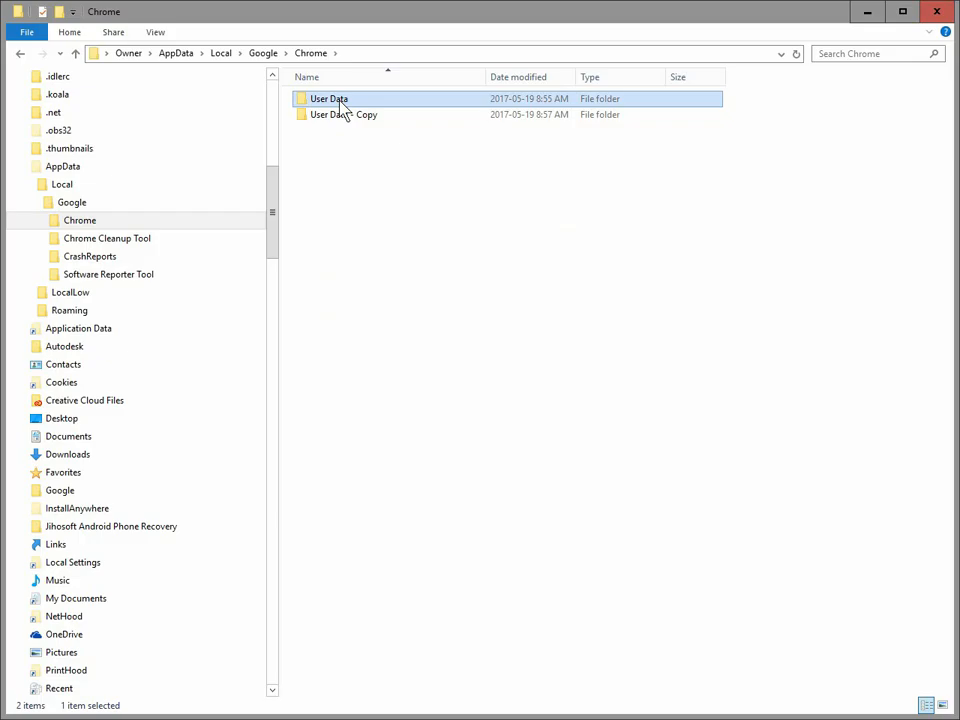
{"action": "mouse_move", "coordinate": [344, 114]}
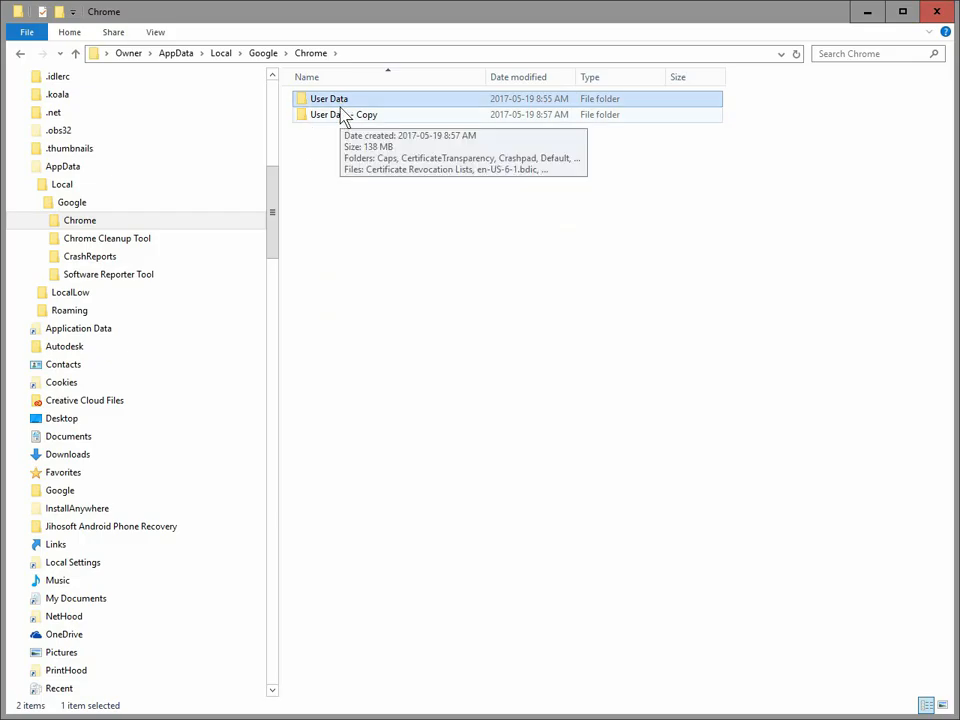
{"action": "mouse_move", "coordinate": [352, 120]}
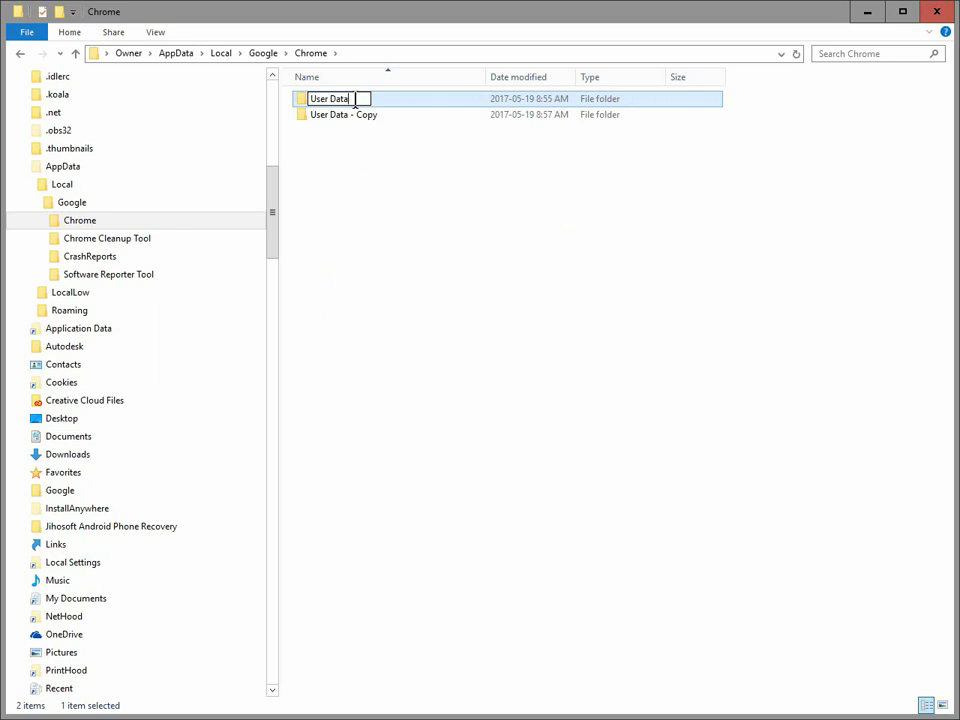
{"action": "right_click", "coordinate": [344, 98]}
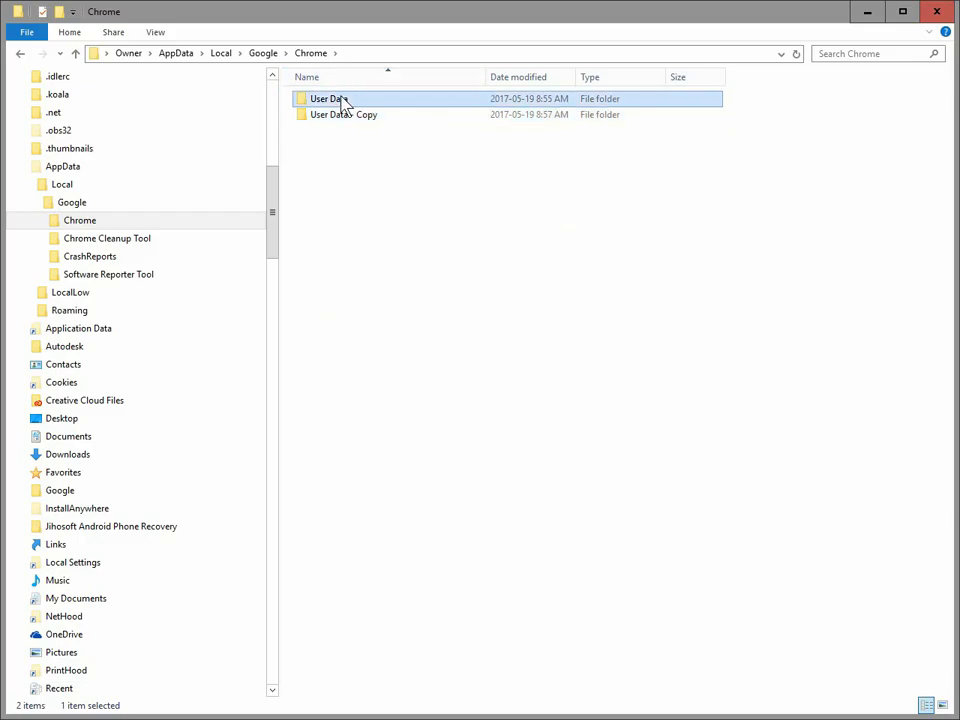
{"action": "double_click", "coordinate": [324, 98]}
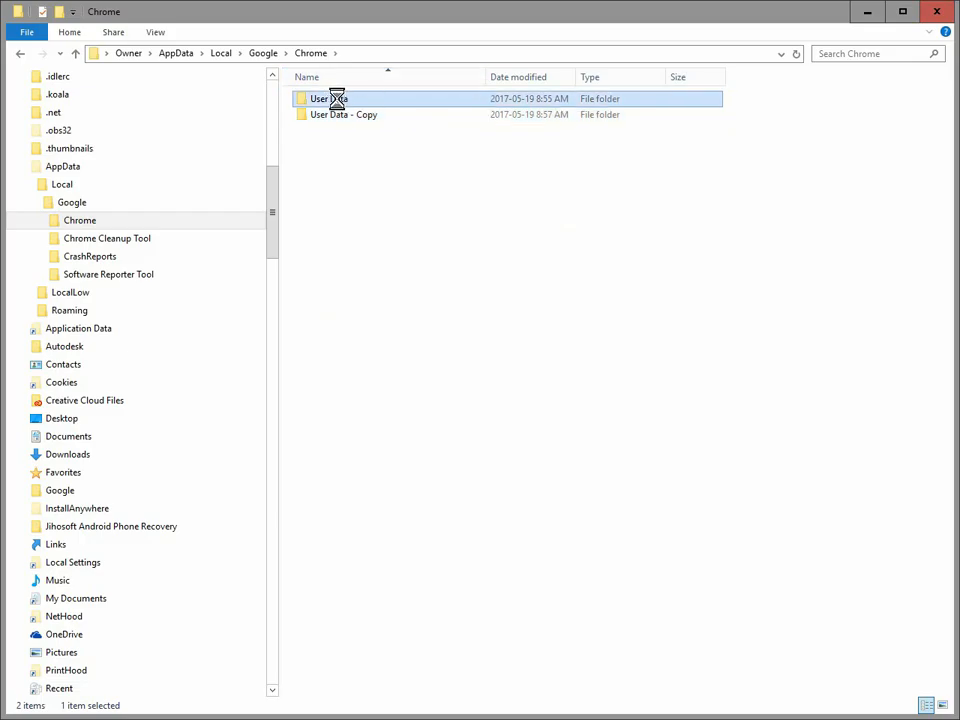
{"action": "right_click", "coordinate": [324, 98]}
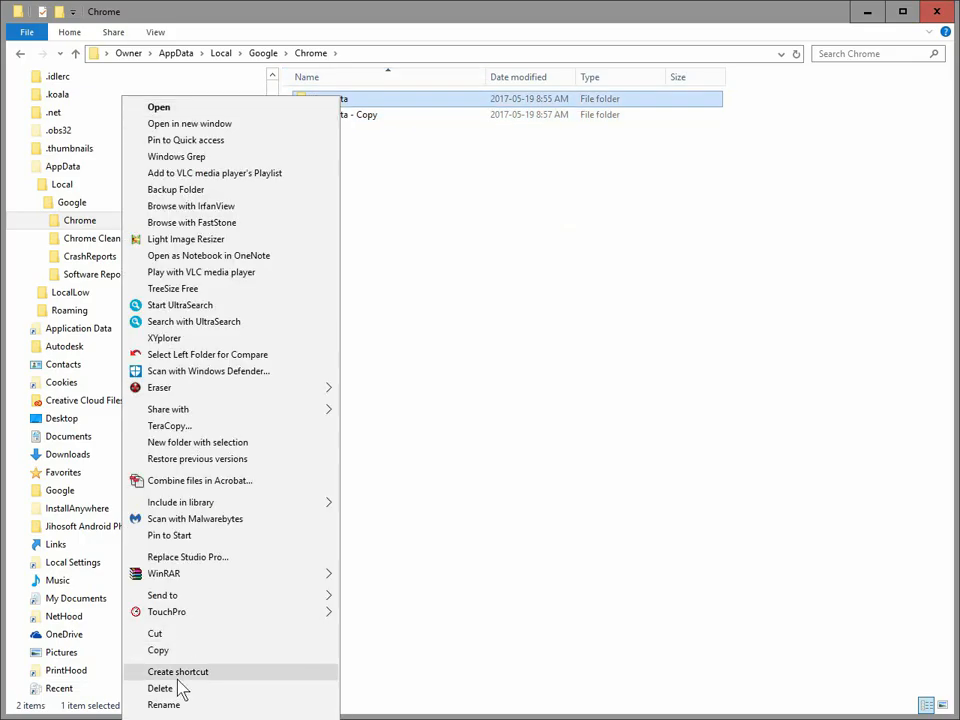
{"action": "left_click", "coordinate": [164, 704]}
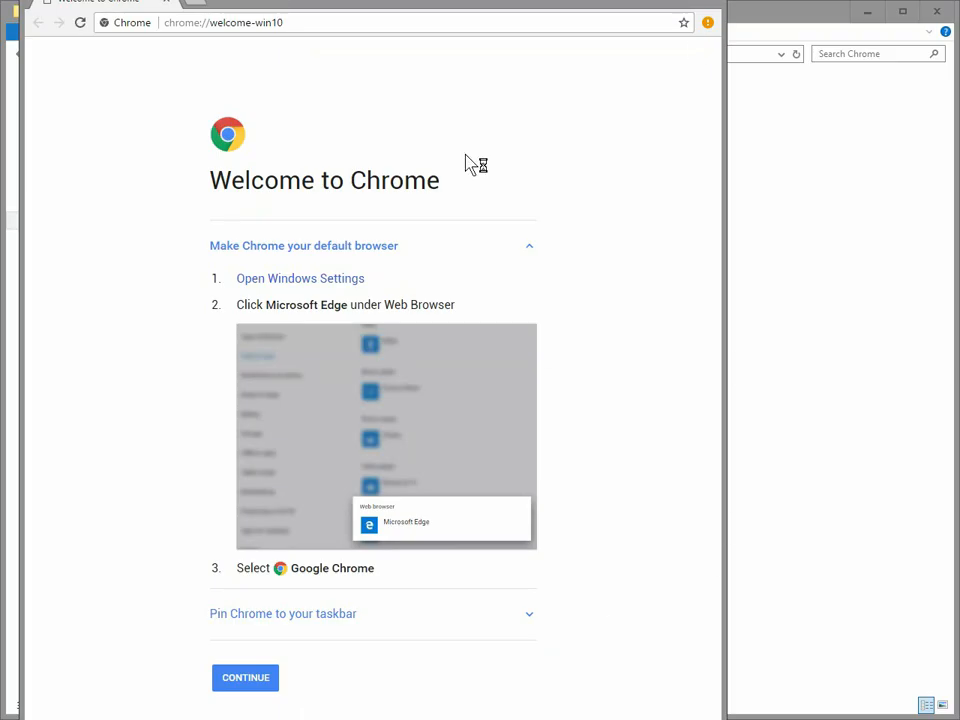
Step: Continue past the Welcome to Chrome introduction page
{"action": "left_click", "coordinate": [900, 12]}
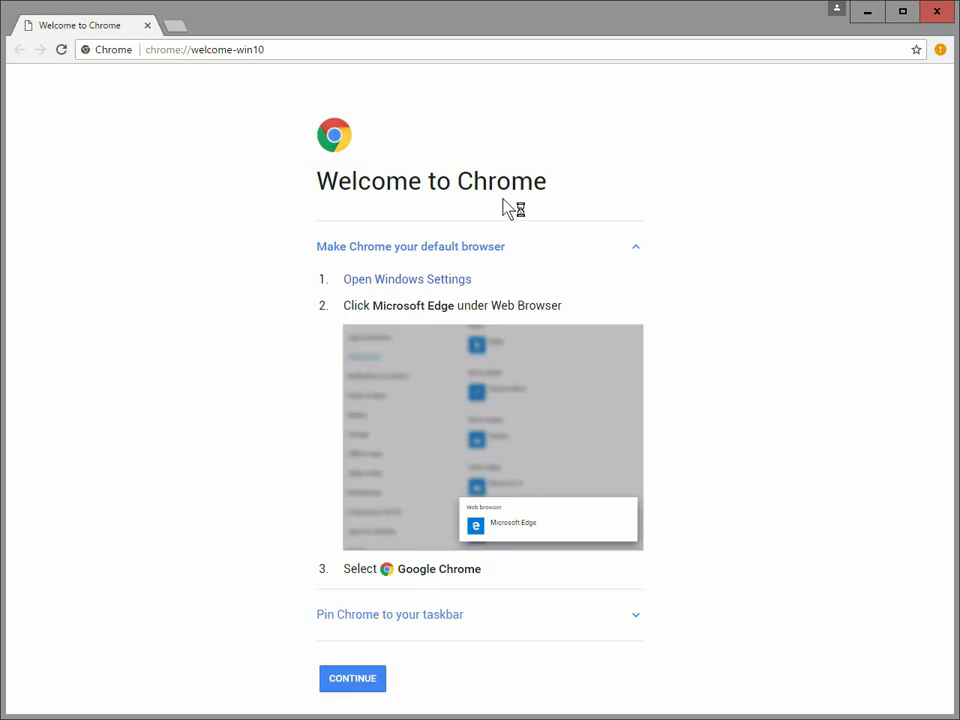
{"action": "mouse_move", "coordinate": [408, 424]}
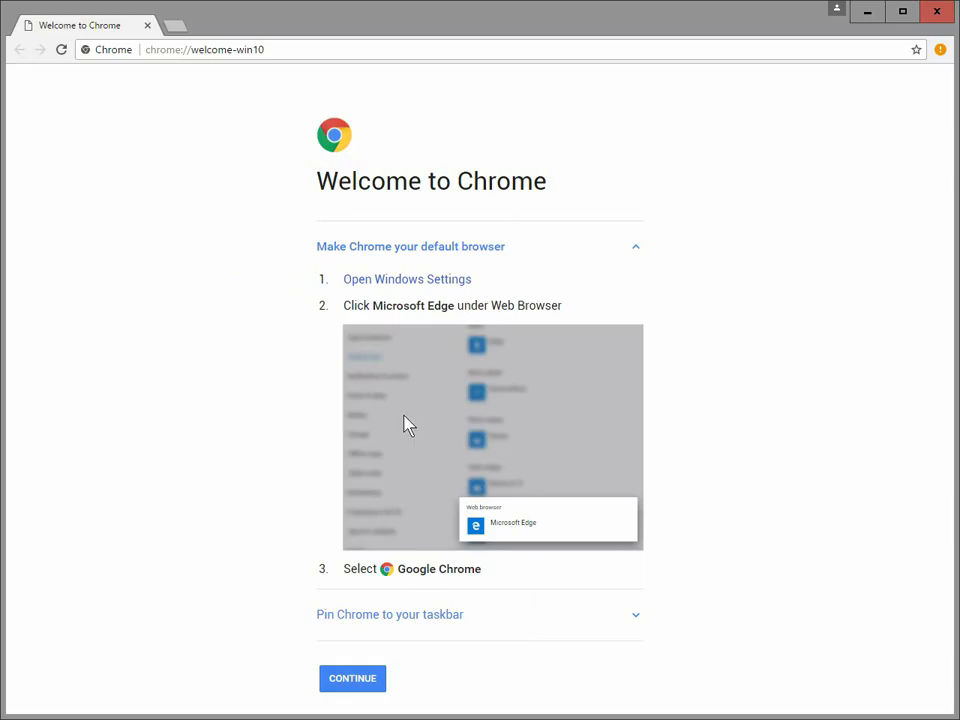
{"action": "mouse_move", "coordinate": [670, 312]}
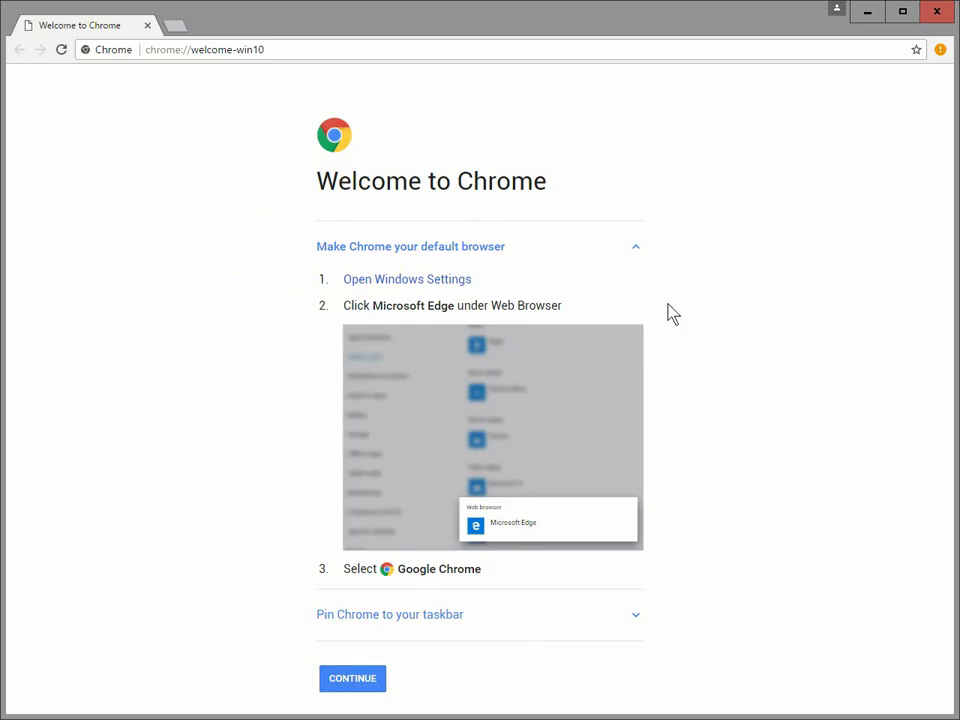
{"action": "mouse_move", "coordinate": [428, 244]}
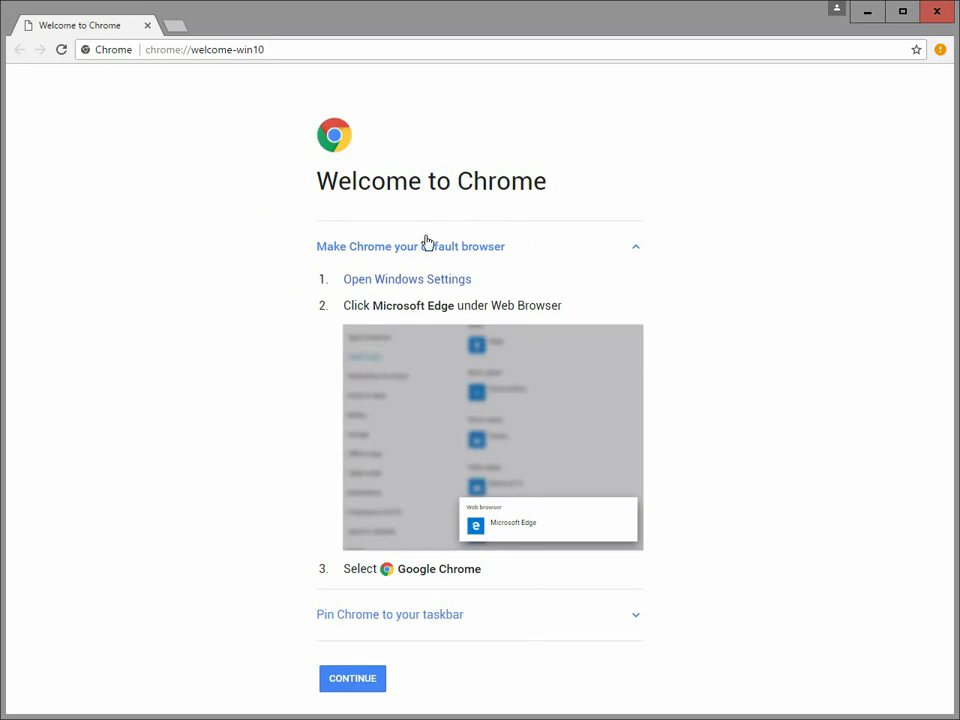
{"action": "mouse_move", "coordinate": [848, 244]}
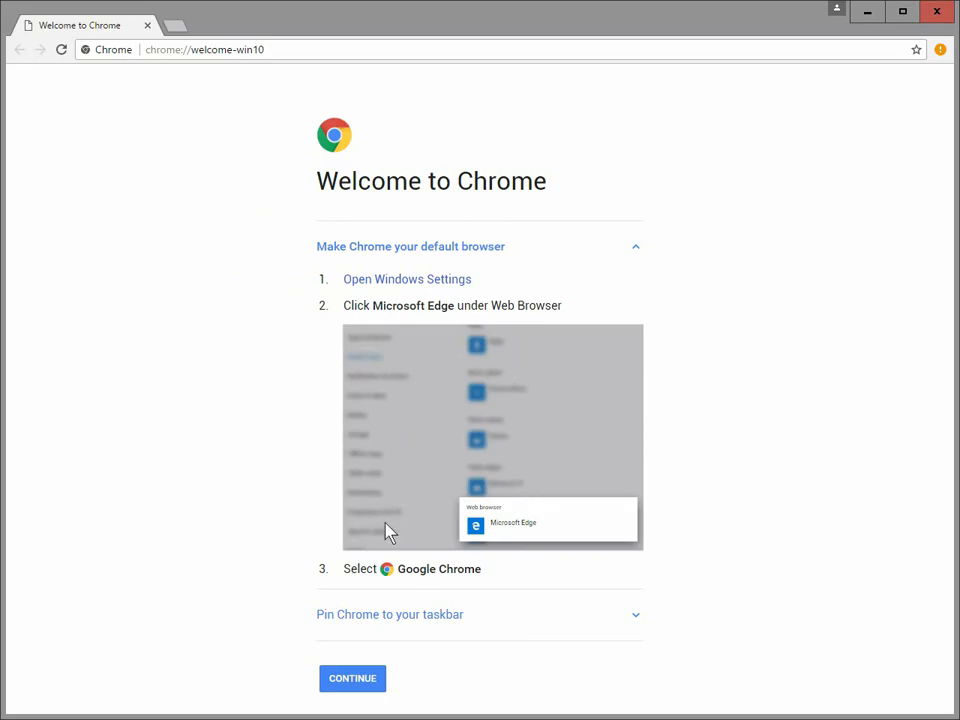
{"action": "mouse_move", "coordinate": [360, 176]}
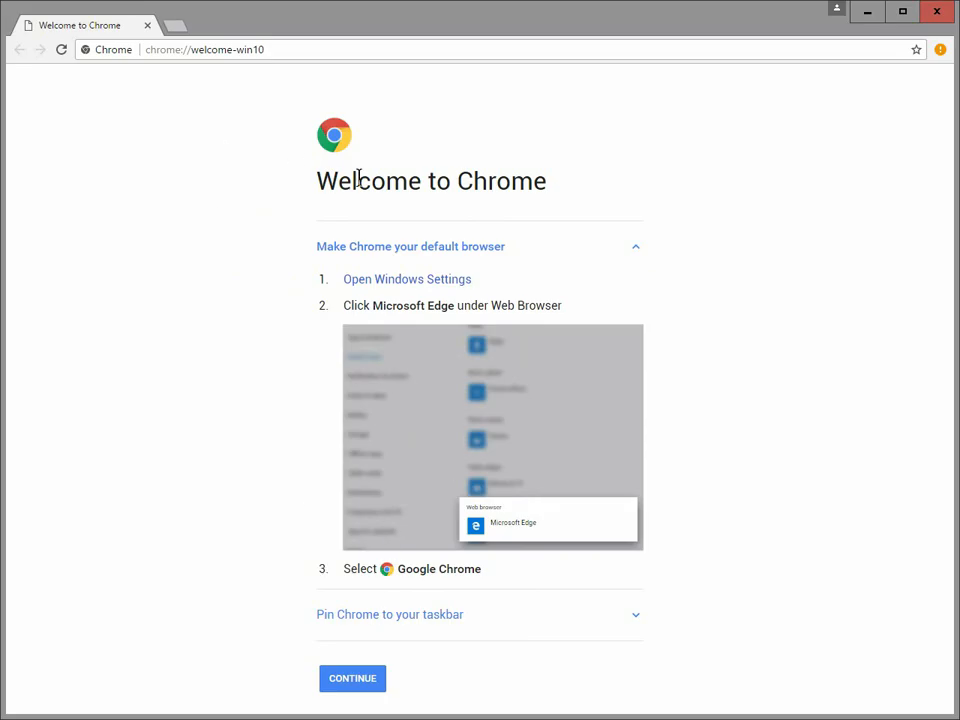
{"action": "mouse_move", "coordinate": [156, 38]}
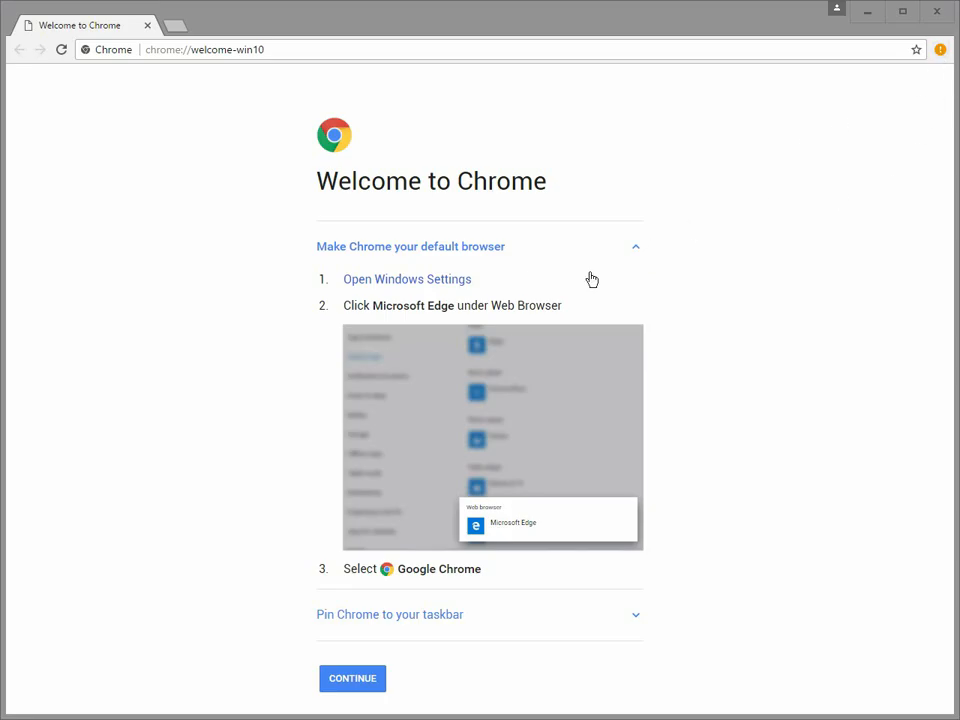
{"action": "mouse_move", "coordinate": [378, 496]}
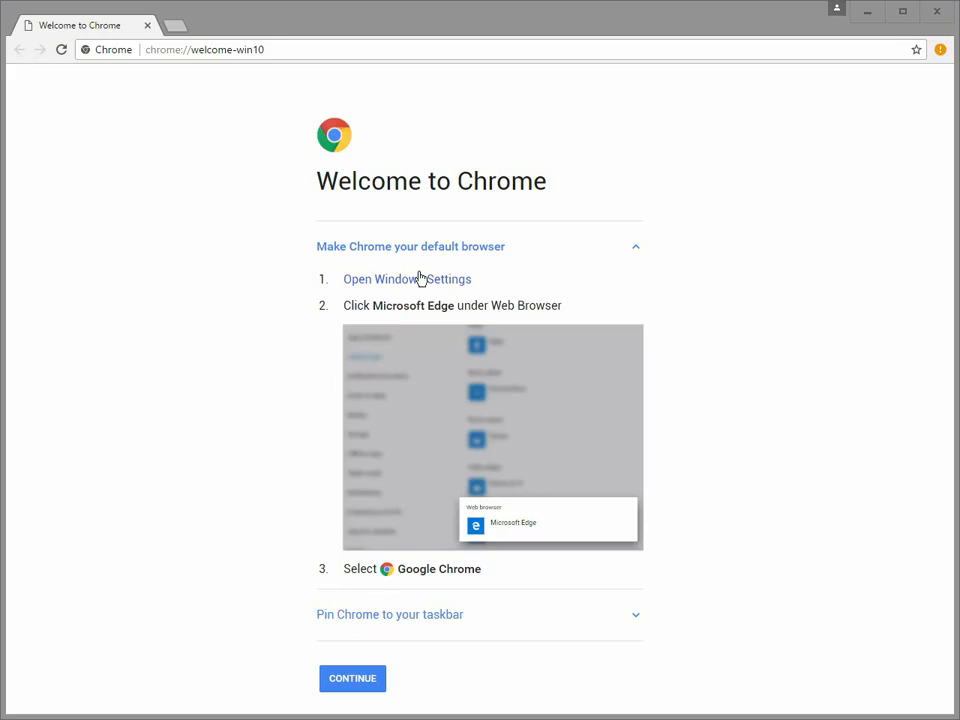
{"action": "mouse_move", "coordinate": [432, 288]}
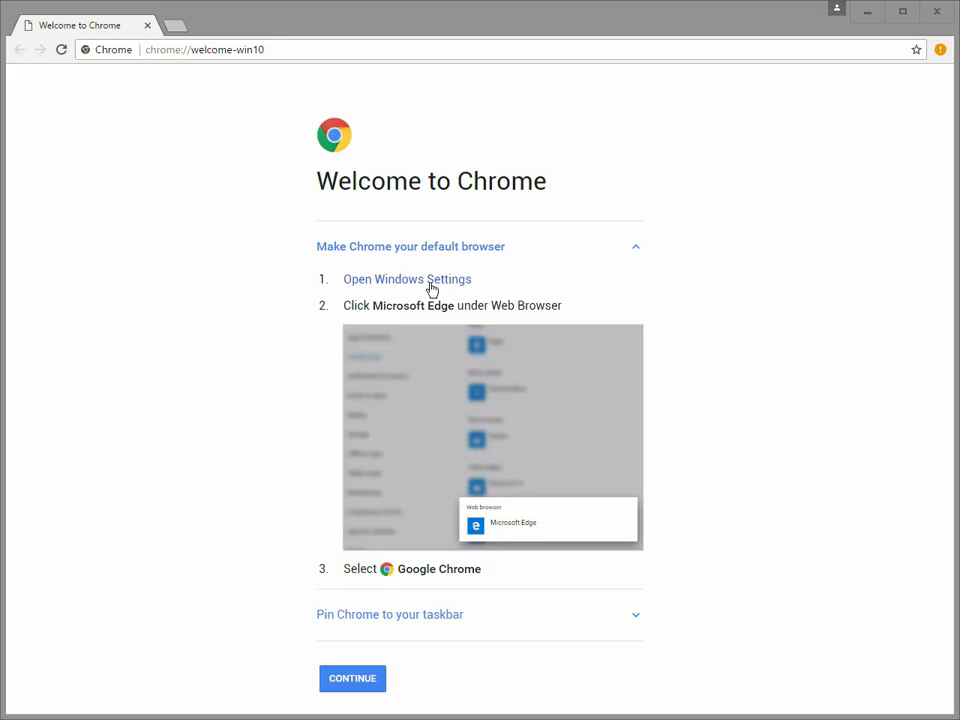
{"action": "mouse_move", "coordinate": [416, 288]}
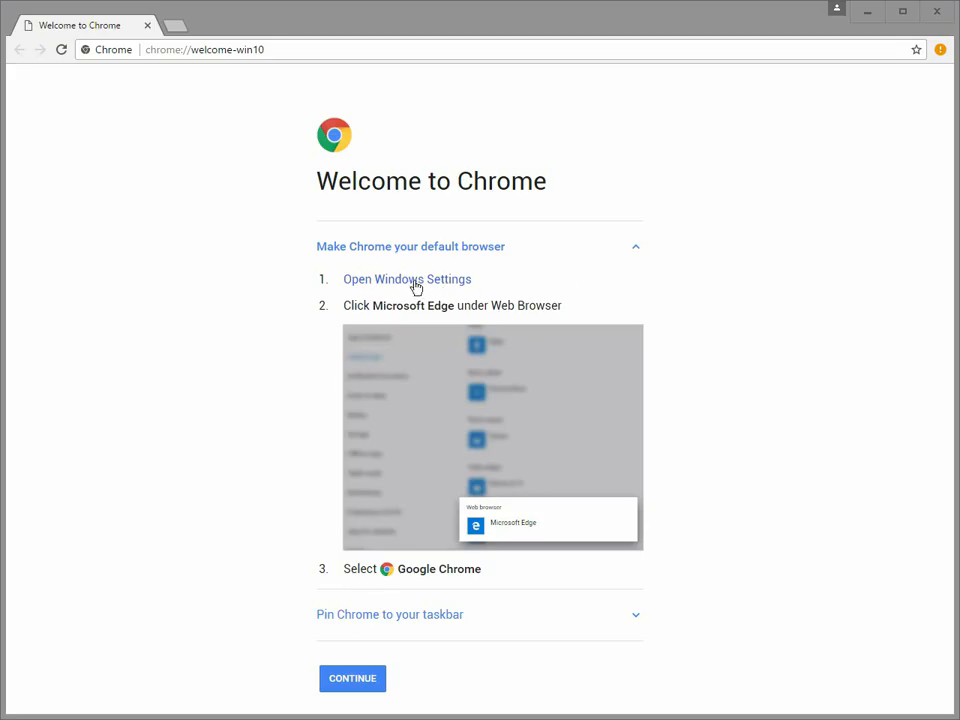
{"action": "mouse_move", "coordinate": [372, 592]}
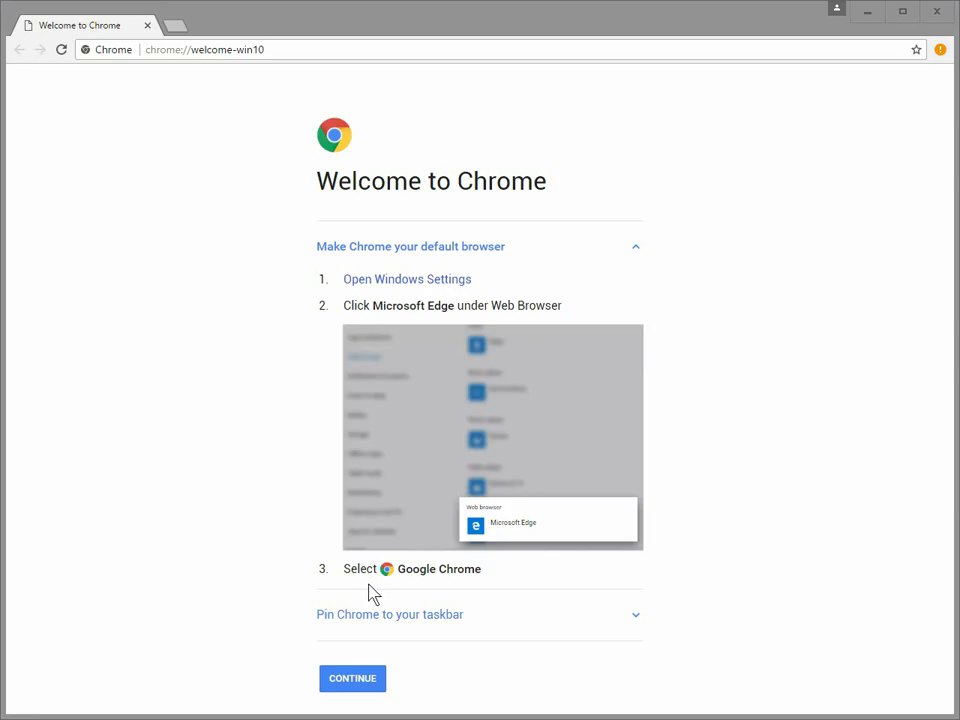
{"action": "mouse_move", "coordinate": [344, 530]}
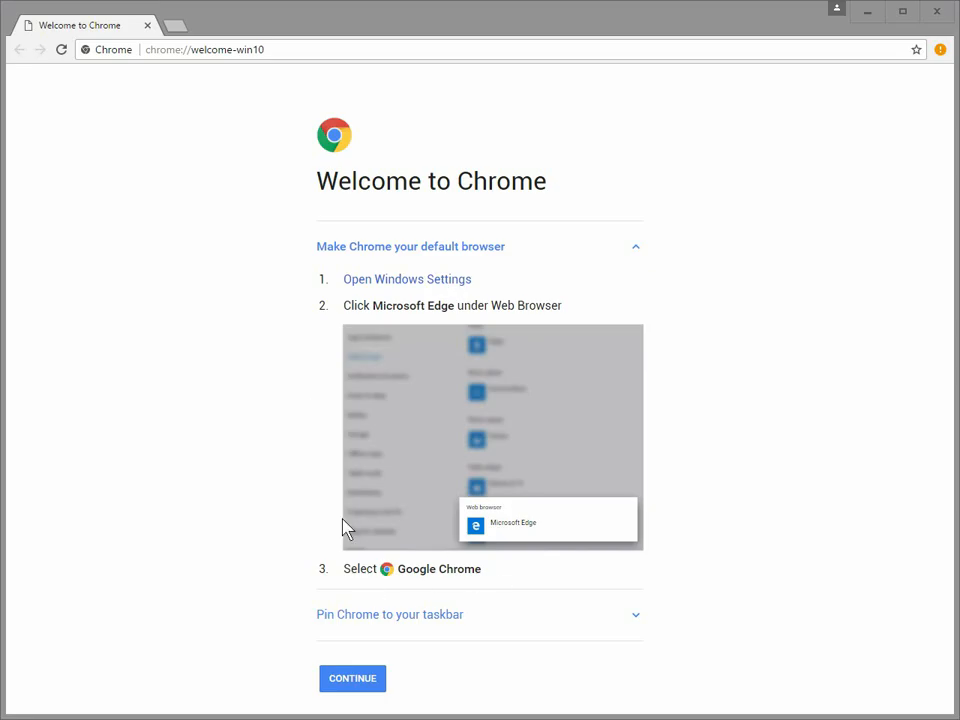
{"action": "mouse_move", "coordinate": [350, 536]}
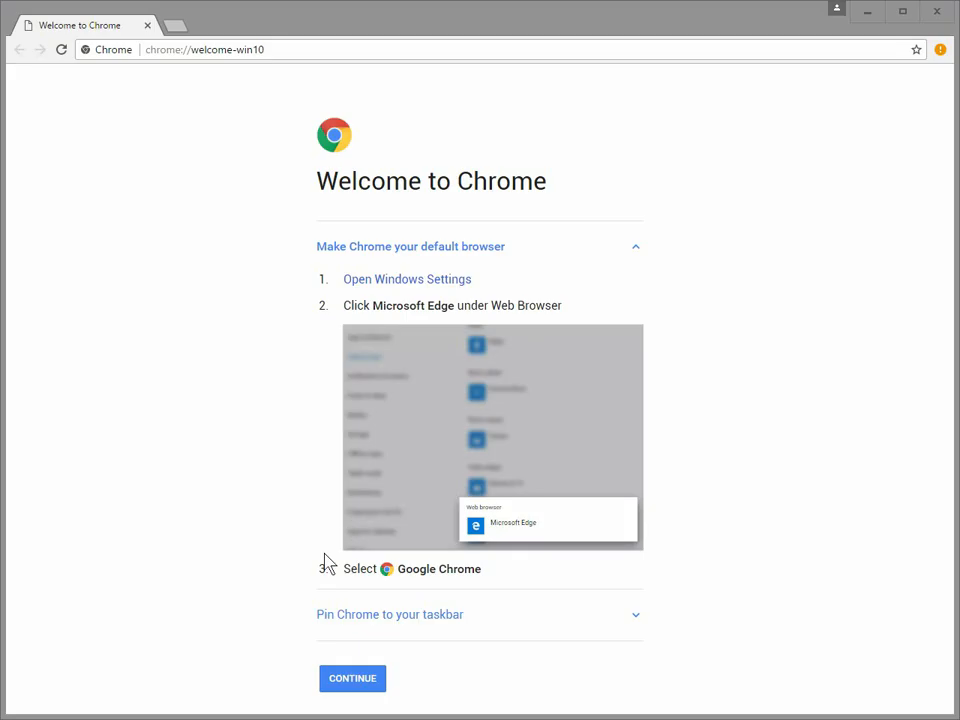
{"action": "left_click", "coordinate": [352, 678]}
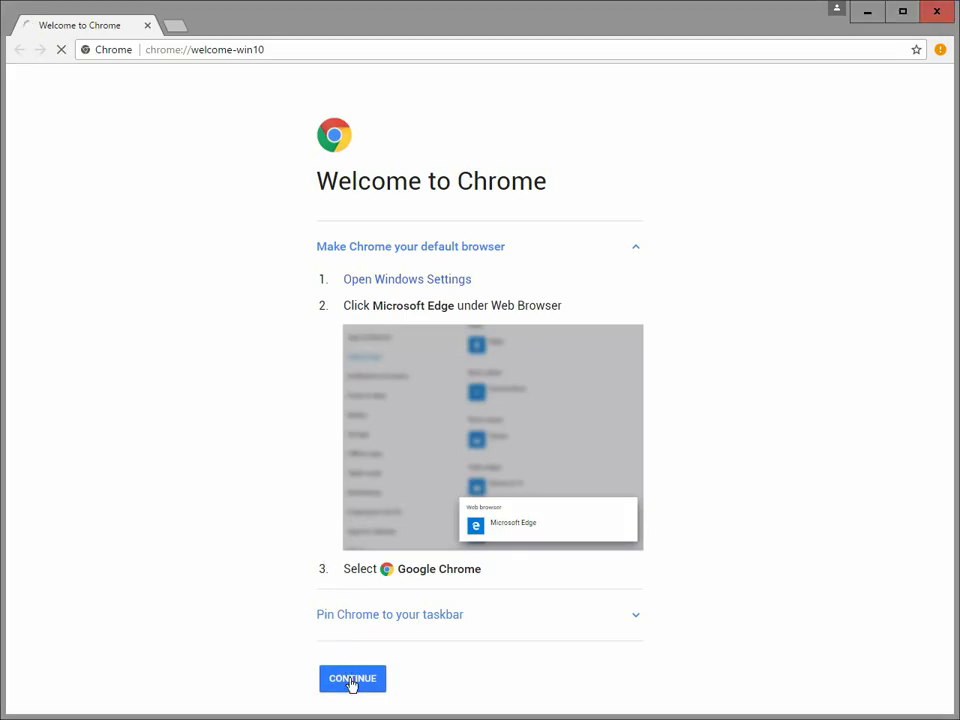
Step: Go to Chrome's Settings page from the three-dot menu on the new tab
{"action": "left_click", "coordinate": [352, 678]}
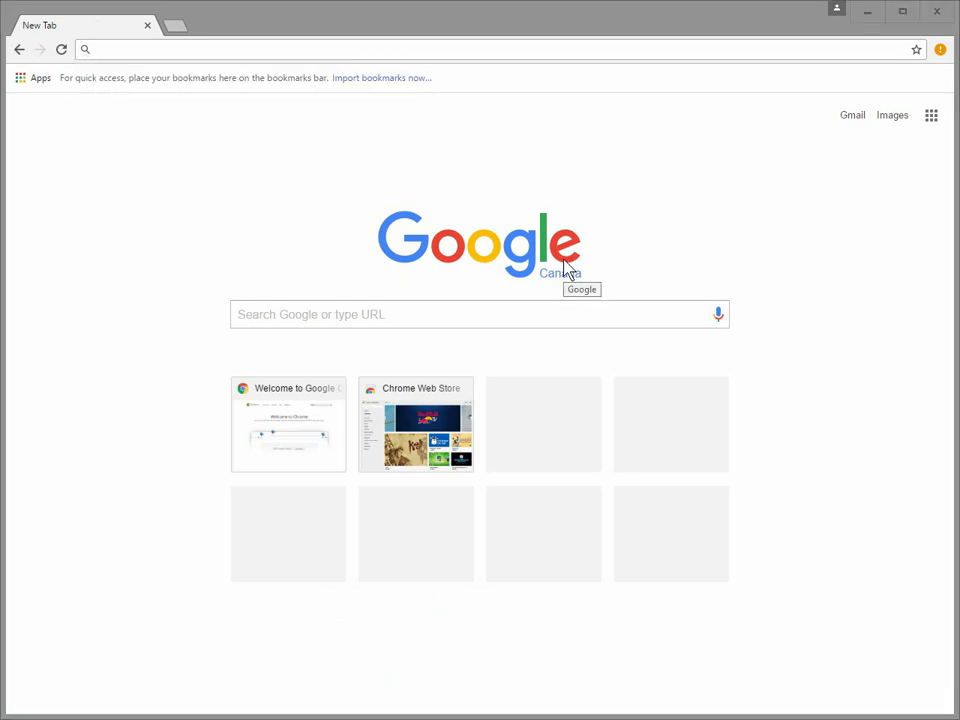
{"action": "mouse_move", "coordinate": [918, 84]}
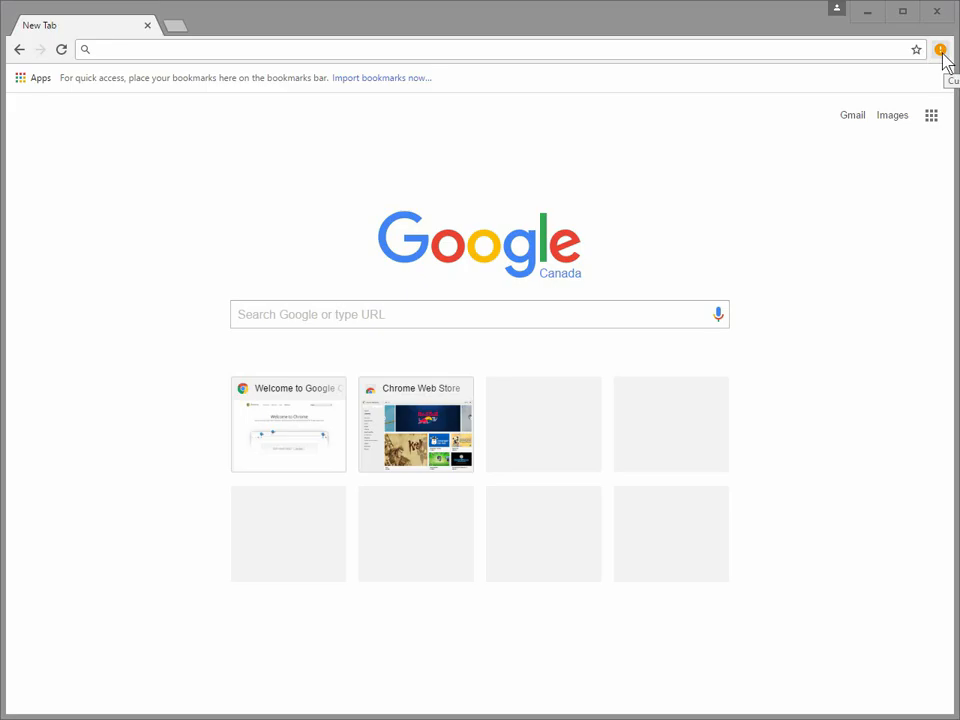
{"action": "left_click", "coordinate": [940, 48]}
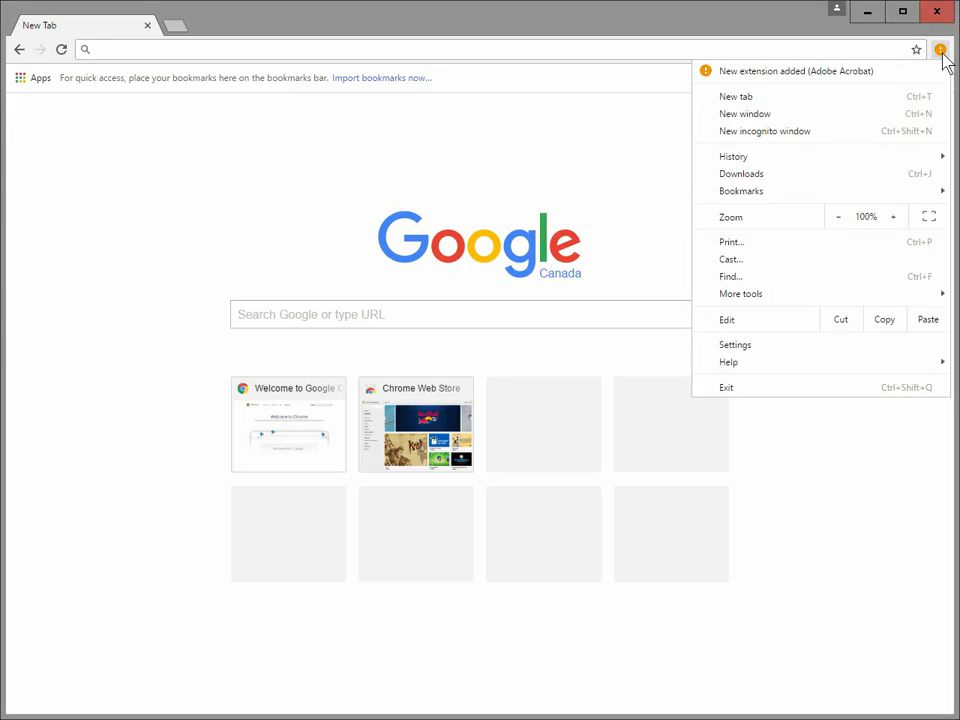
{"action": "mouse_move", "coordinate": [810, 72]}
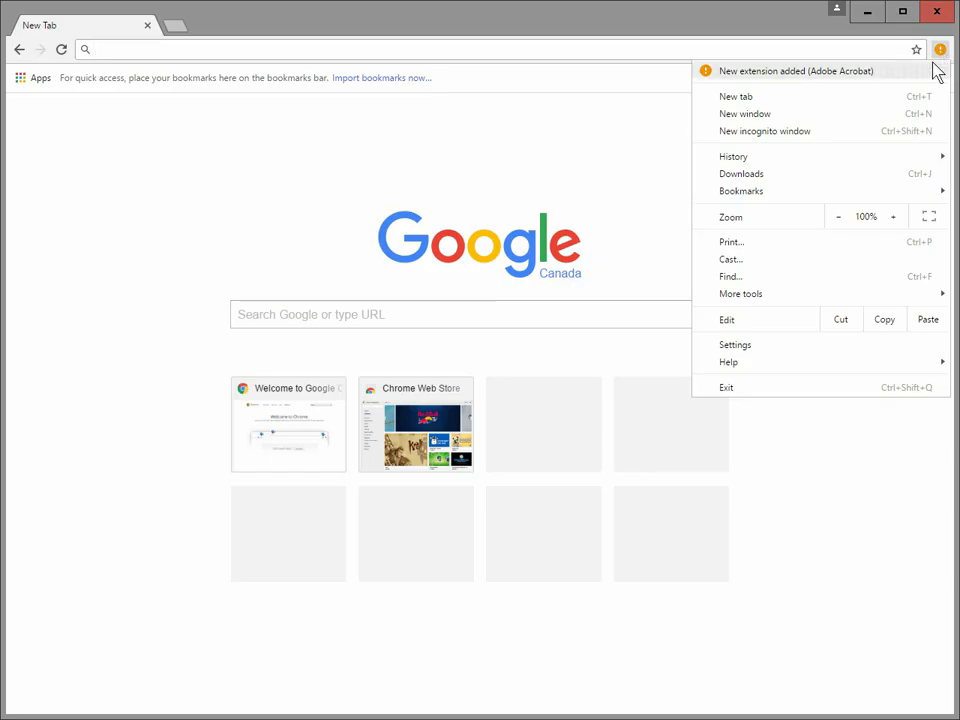
{"action": "mouse_move", "coordinate": [736, 344]}
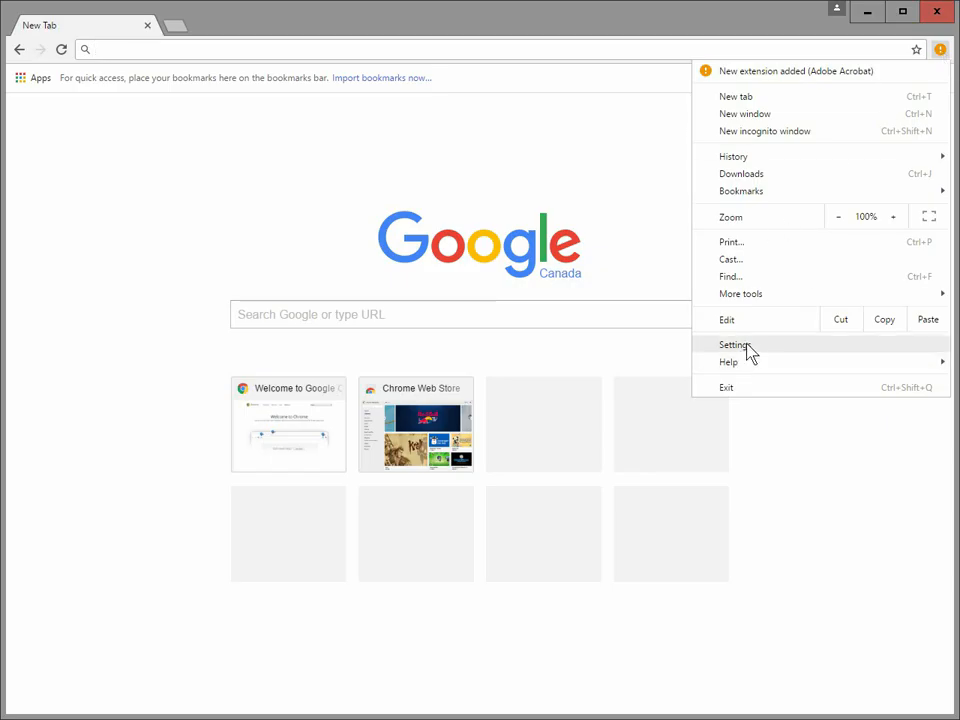
{"action": "left_click", "coordinate": [734, 344]}
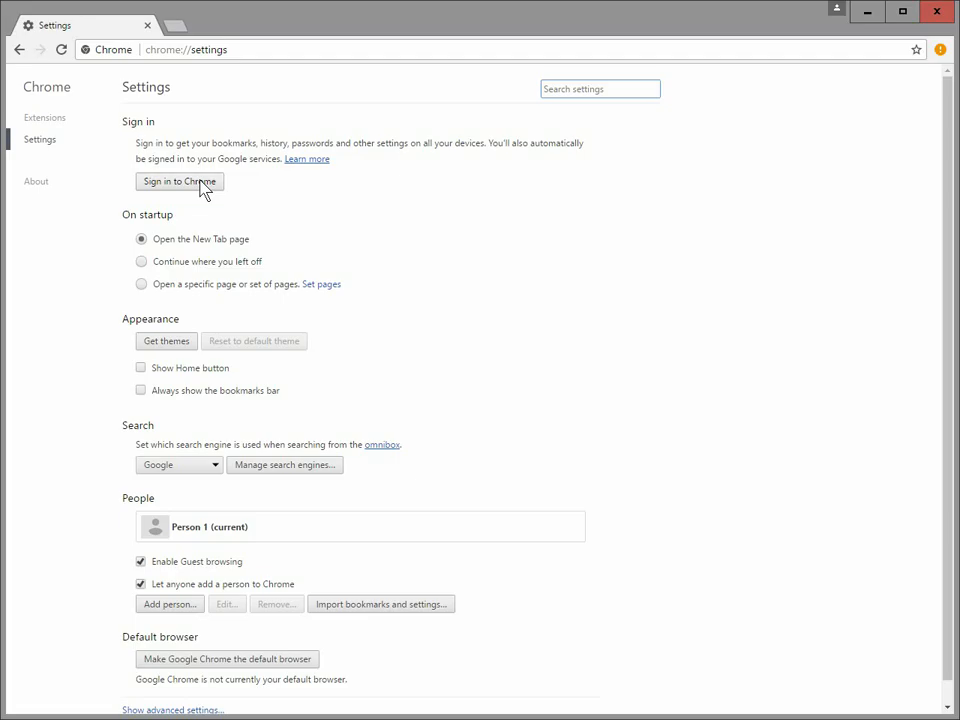
Step: Leave Chrome Settings unsigned-in and switch back to the Chrome data folder in File Explorer
{"action": "left_click", "coordinate": [600, 88]}
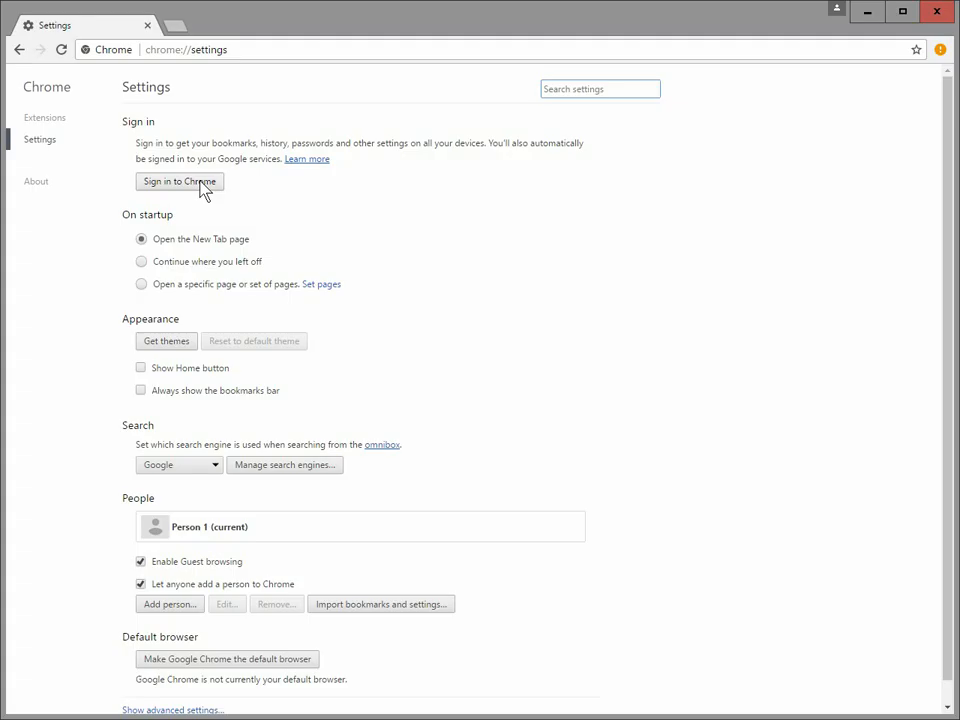
{"action": "mouse_move", "coordinate": [144, 92]}
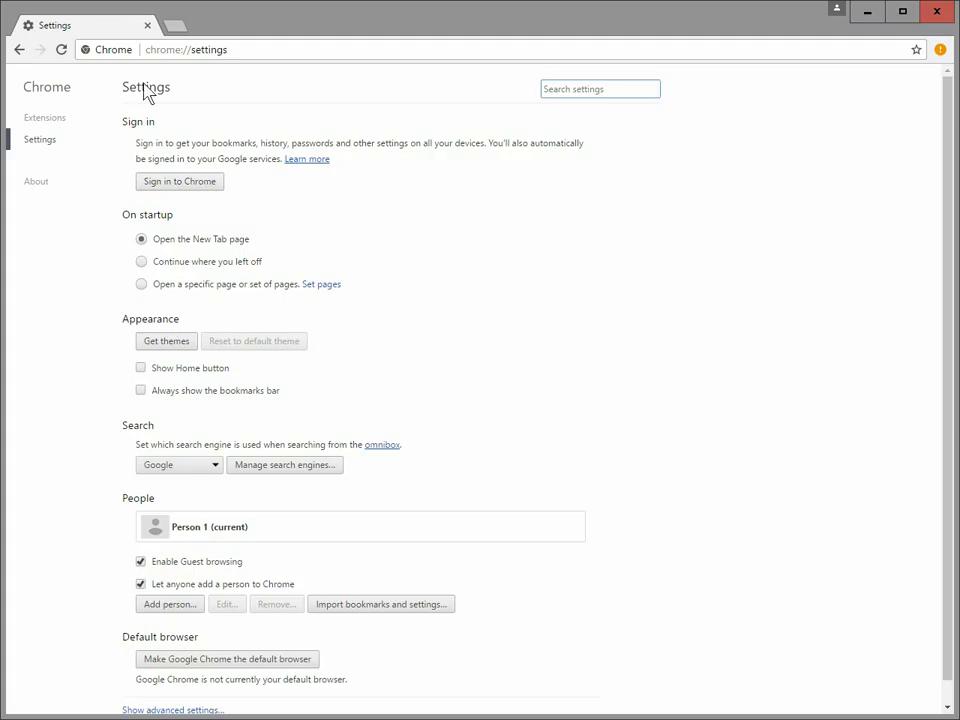
{"action": "mouse_move", "coordinate": [156, 48]}
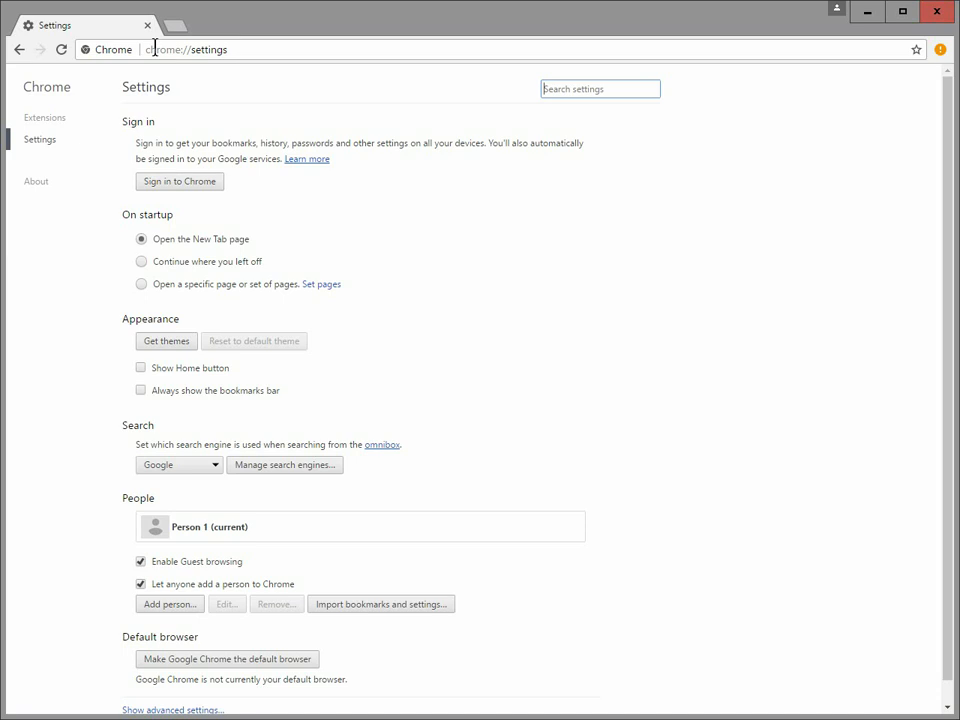
{"action": "mouse_move", "coordinate": [404, 378]}
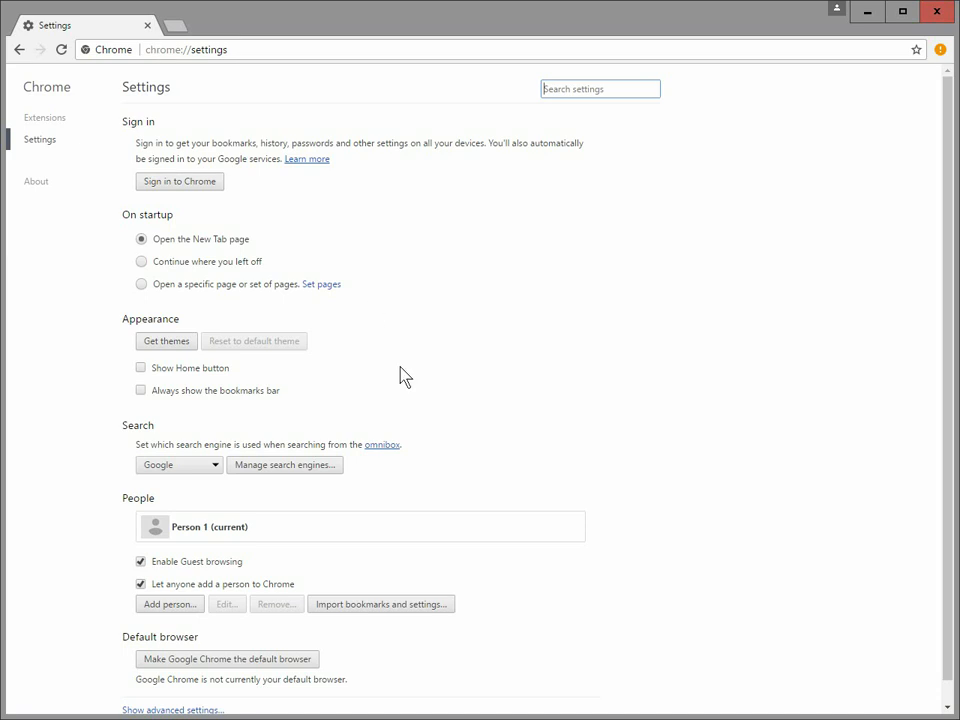
{"action": "mouse_move", "coordinate": [450, 396]}
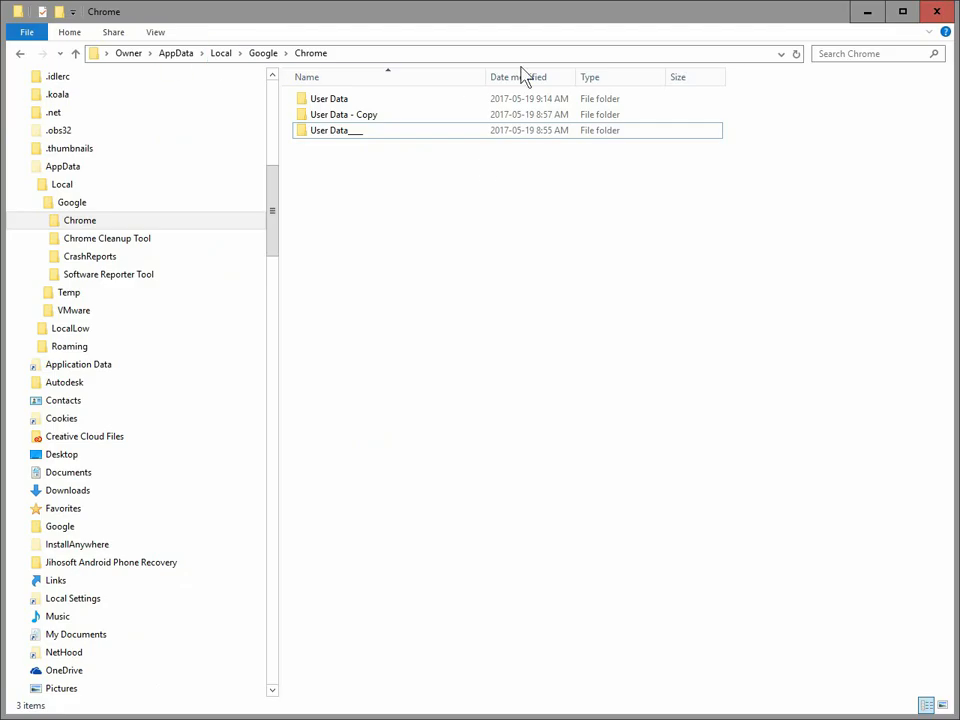
{"action": "left_click", "coordinate": [400, 52]}
{"action": "type", "text": "%LOCALAPPDATA%\\Google\\Chrome\\"}
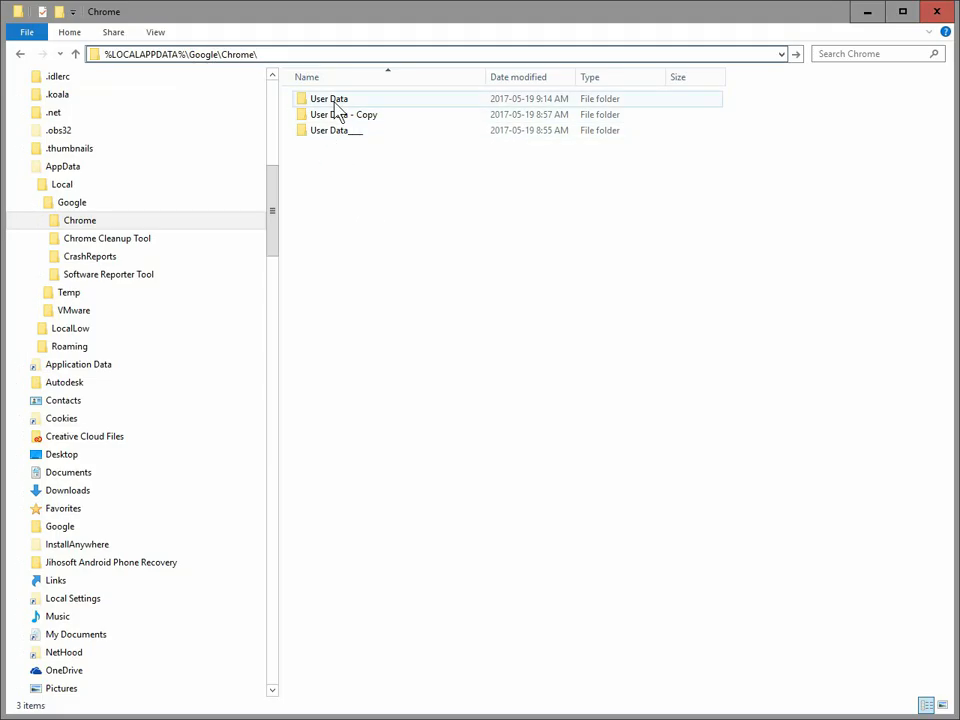
{"action": "left_click", "coordinate": [328, 98]}
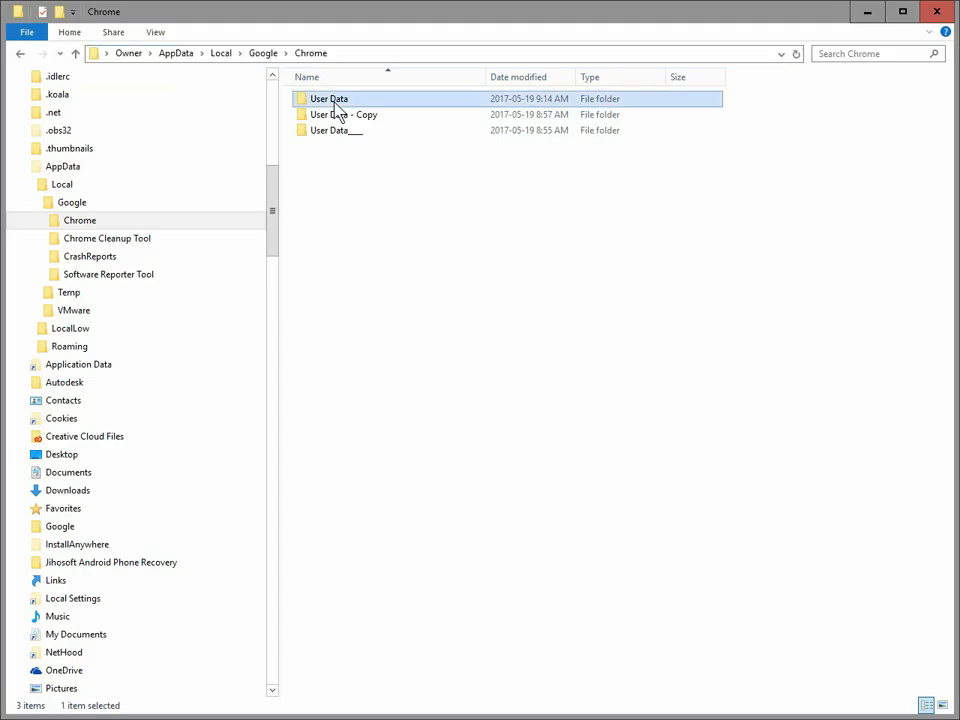
{"action": "right_click", "coordinate": [328, 98]}
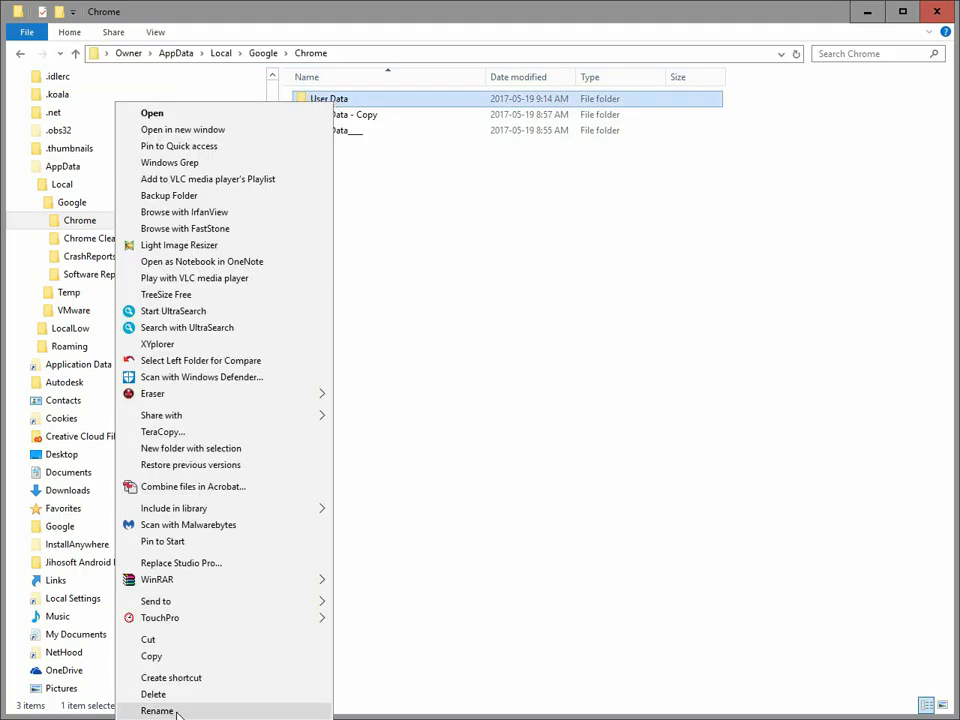
{"action": "left_click", "coordinate": [156, 712]}
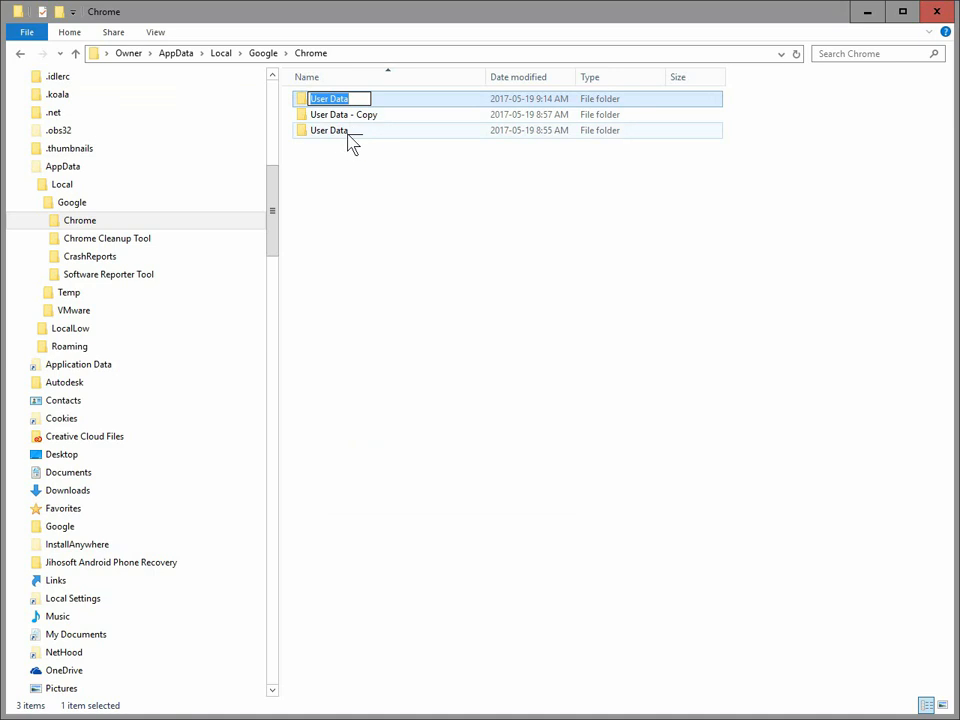
{"action": "left_click", "coordinate": [328, 130]}
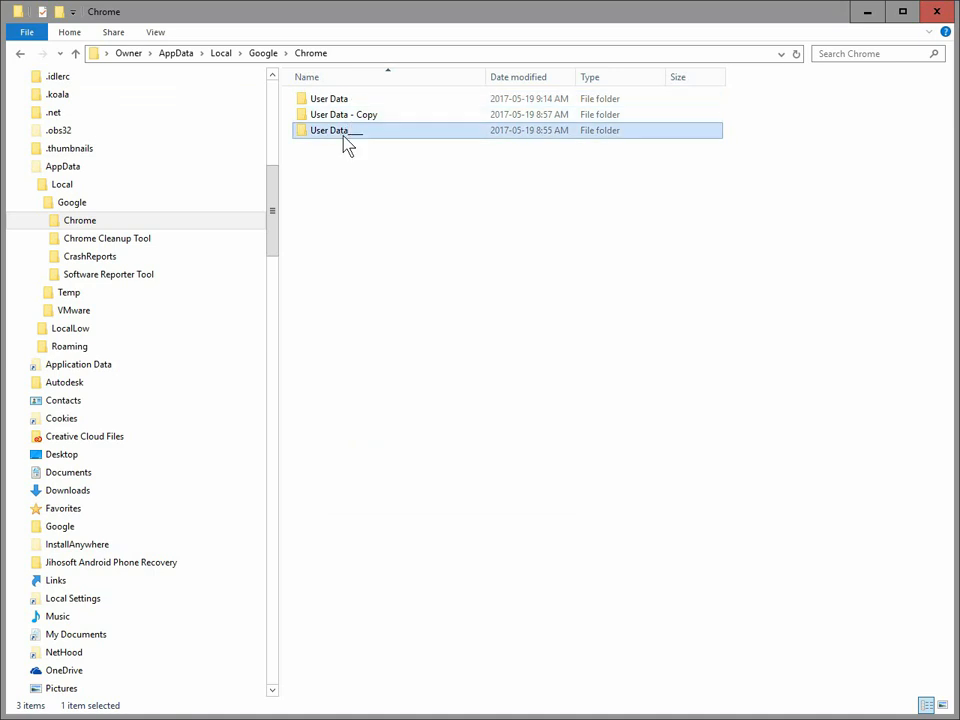